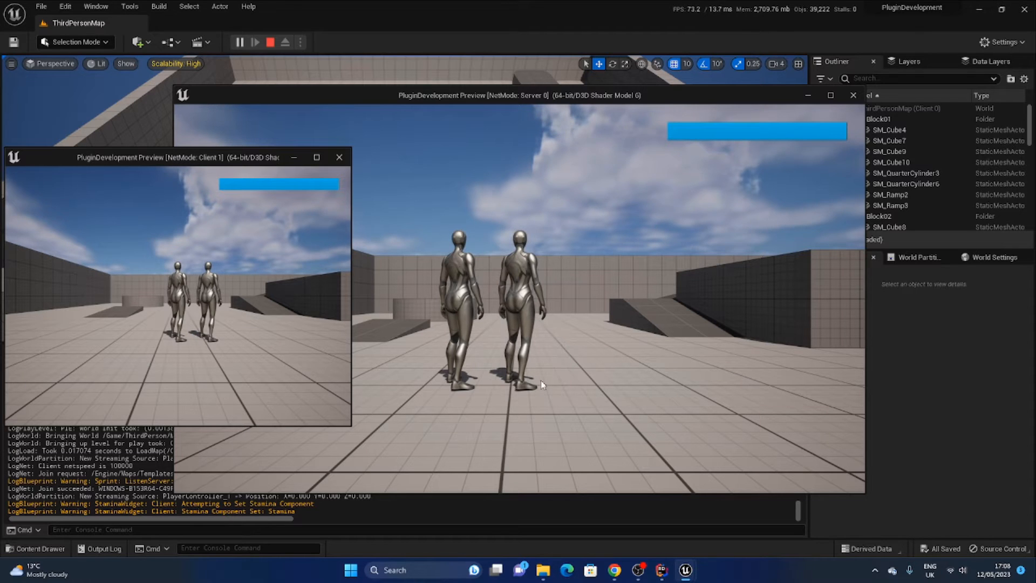
mouse_move(682, 187)
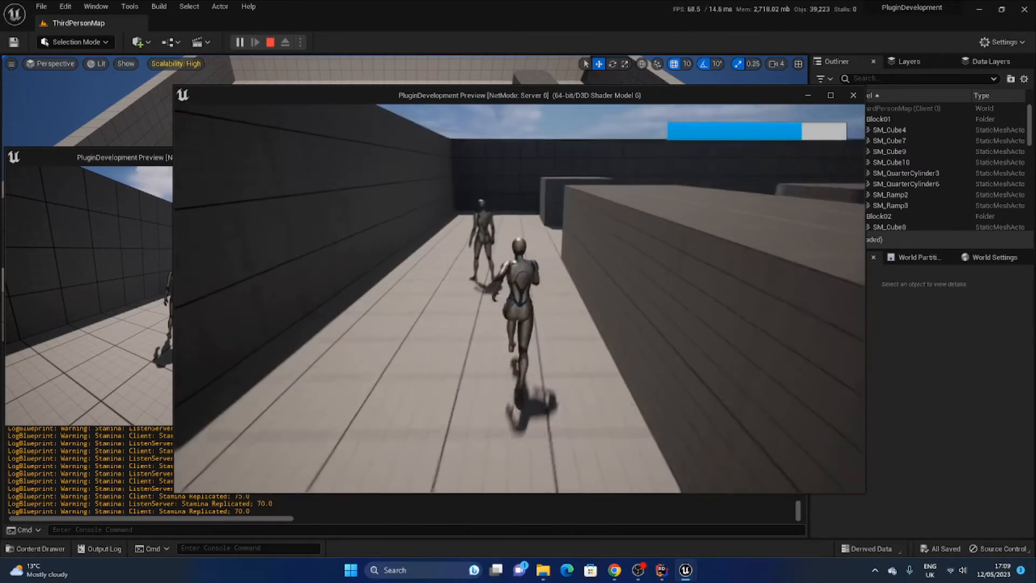
Stop the two-player play-in-editor session after checking the stamina bars.
click(271, 41)
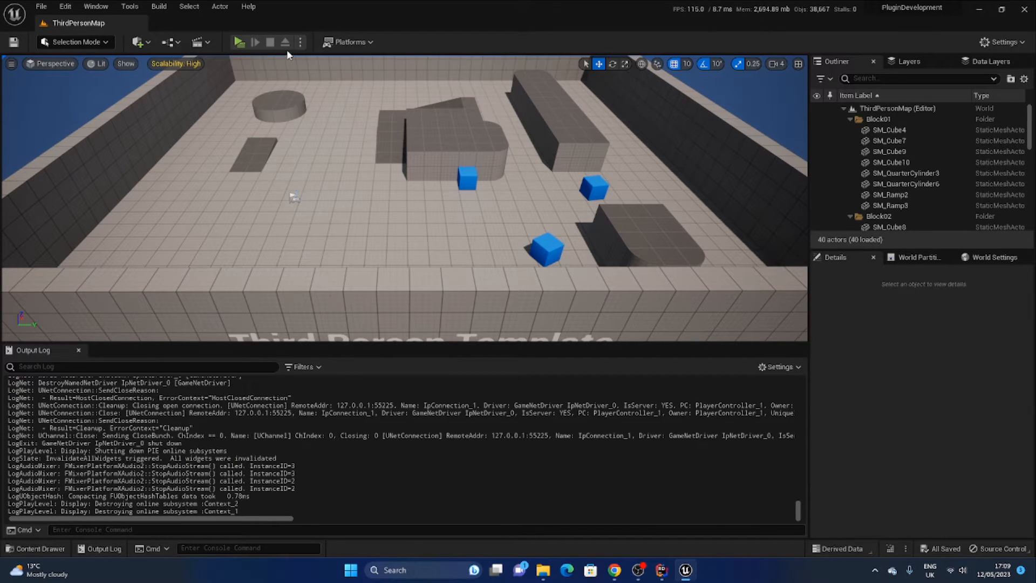
Review the Play dropdown's settings: two players in a separate editor window.
click(300, 42)
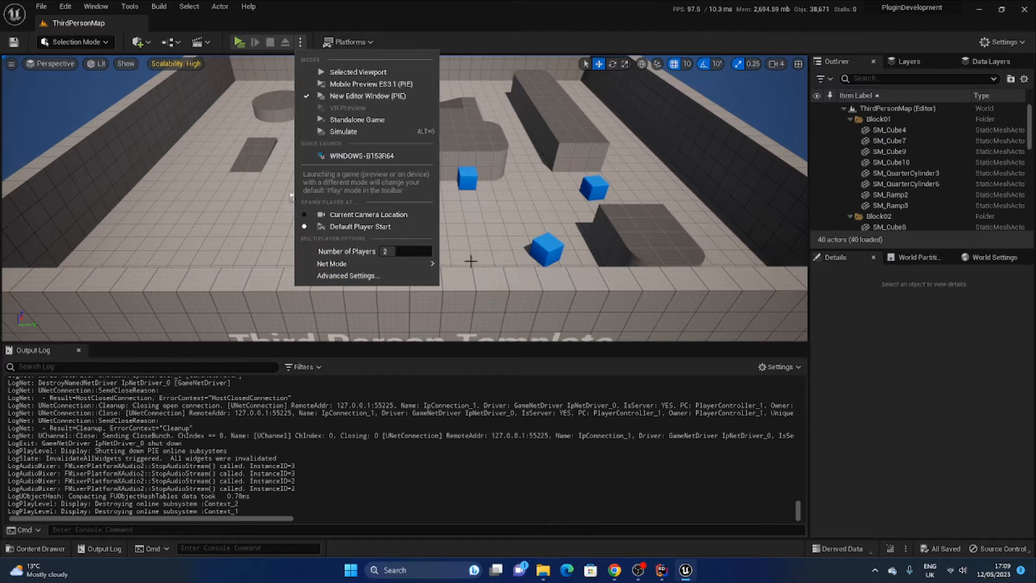
mouse_move(331, 263)
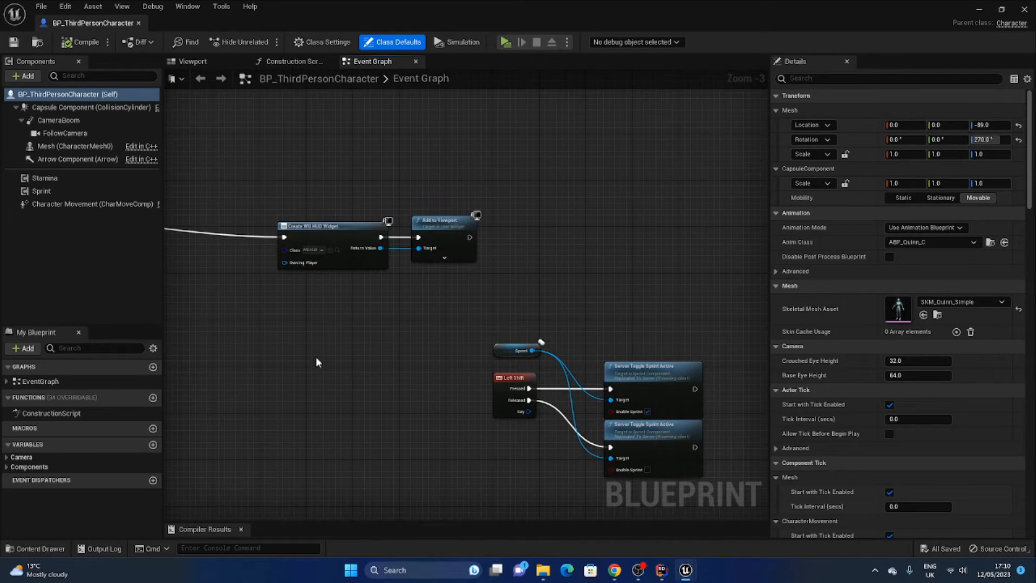
Inspect Stamina (100, max 100) and Sprint's Decay and Regenerate categories in Details.
scroll(down, 3)
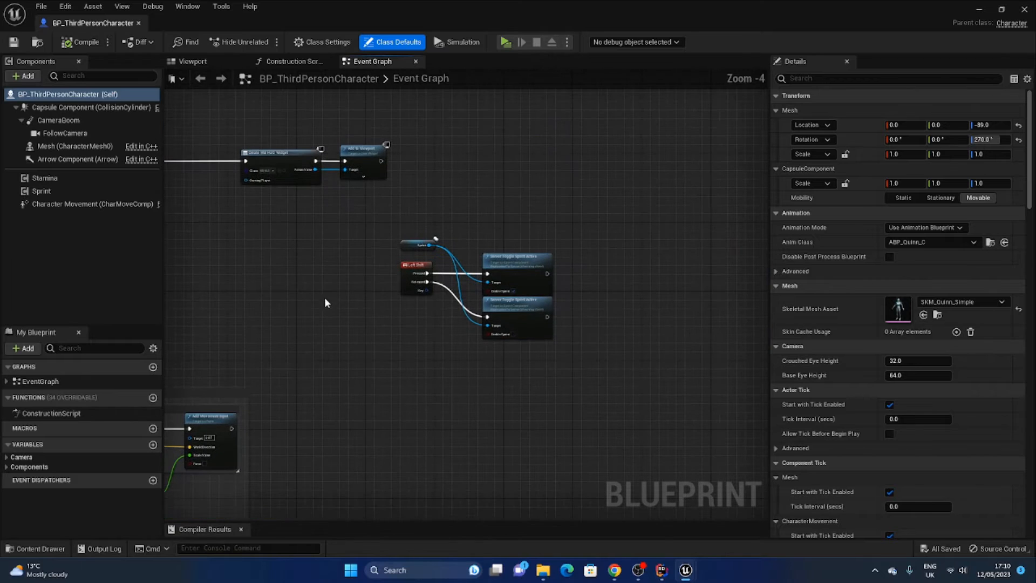
click(44, 177)
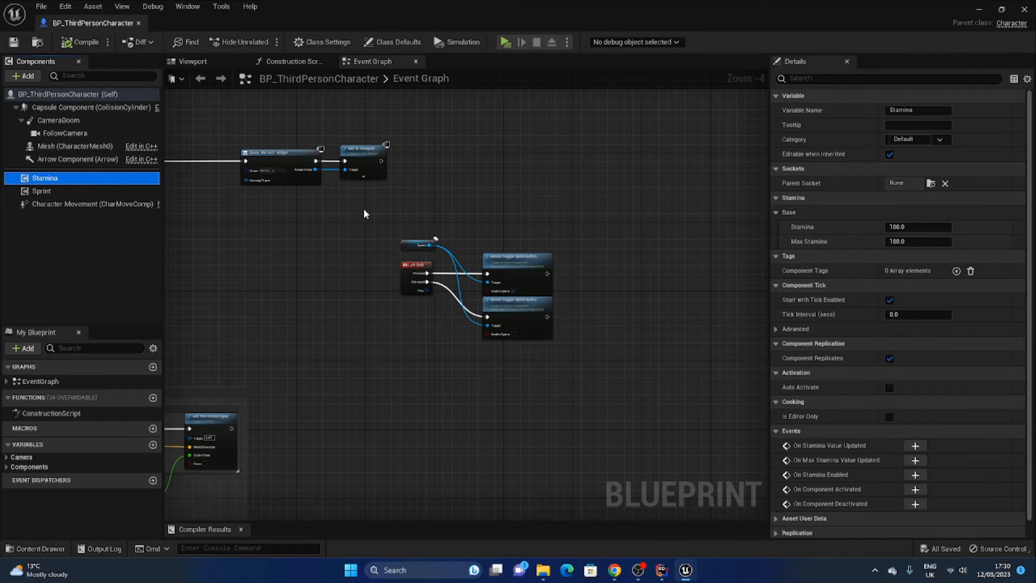
mouse_move(823, 242)
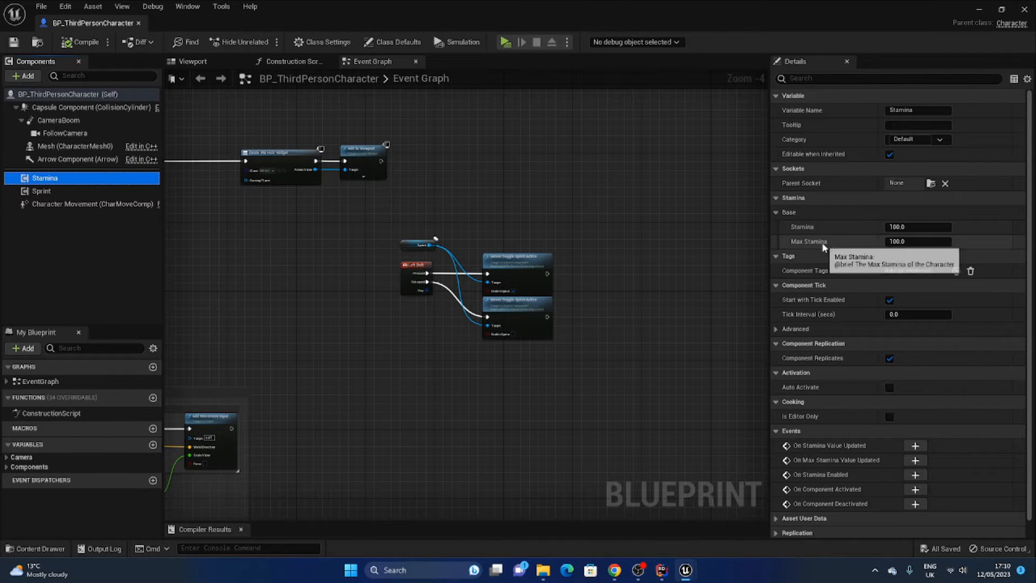
click(41, 190)
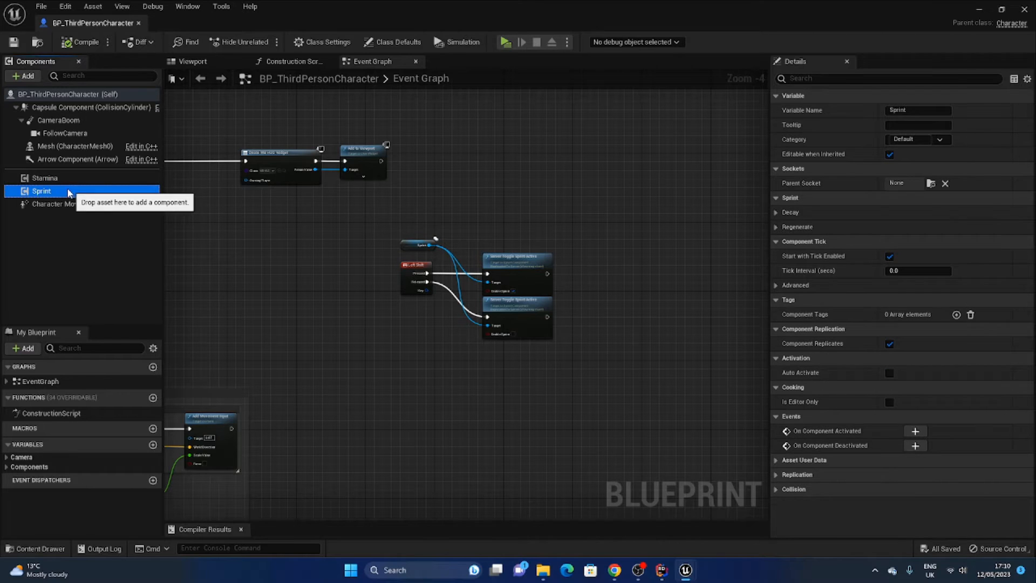
click(777, 227)
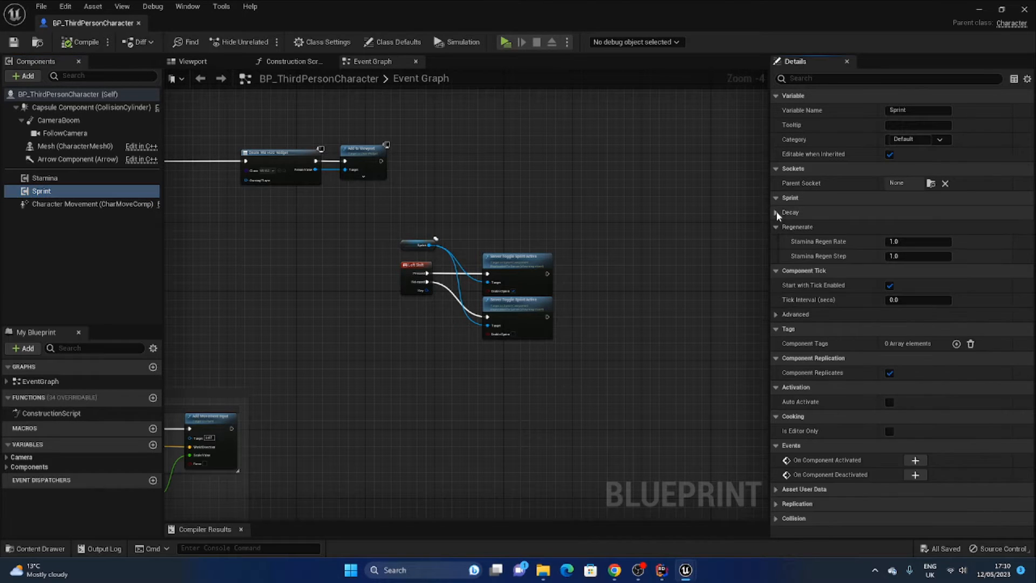
click(777, 212)
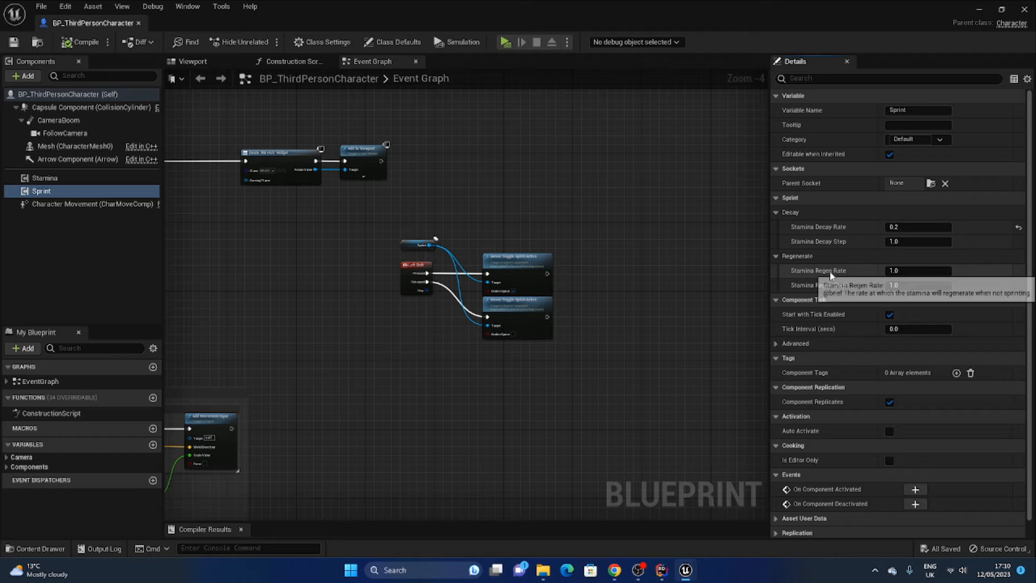
mouse_move(856, 298)
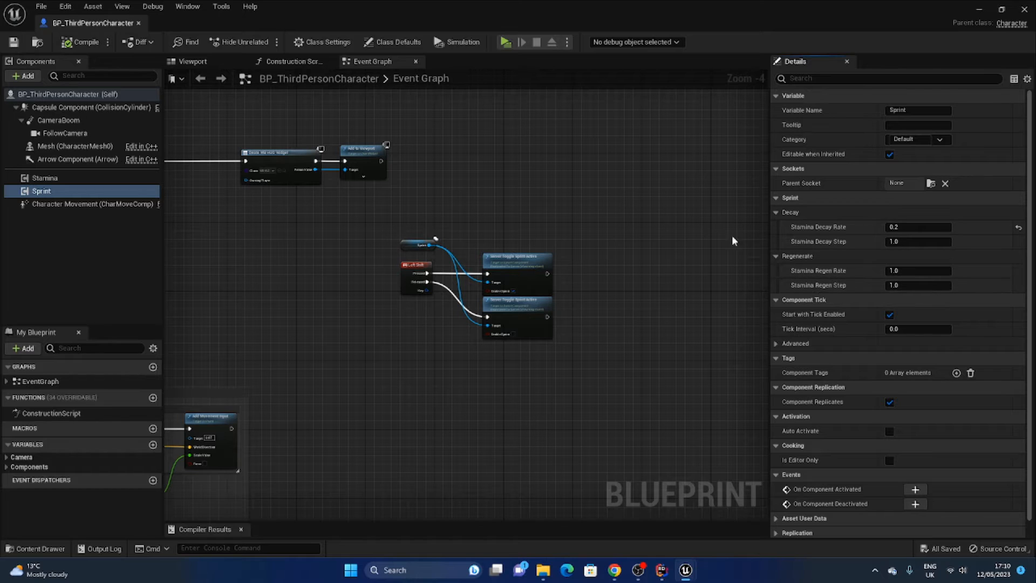
click(44, 177)
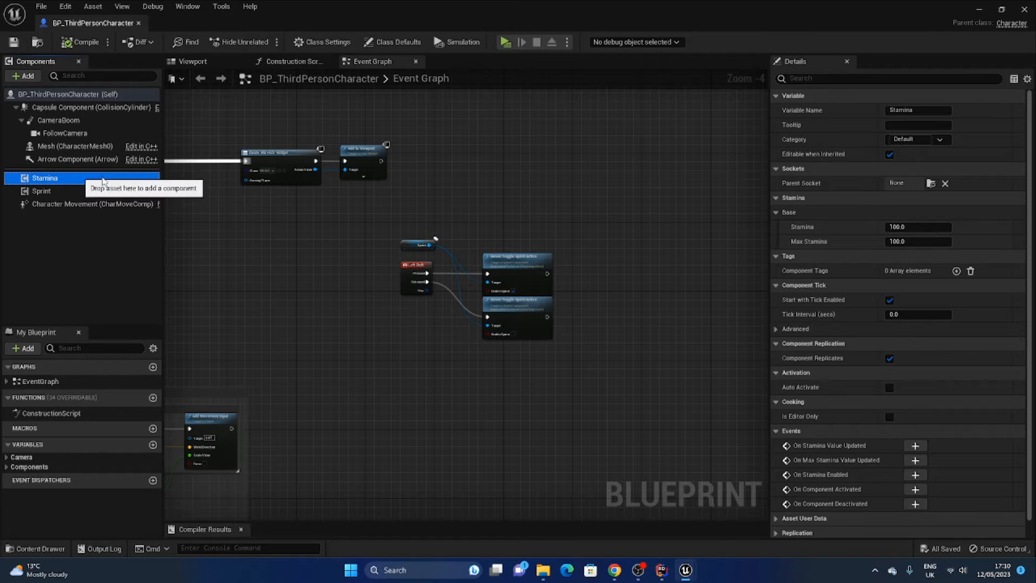
click(41, 191)
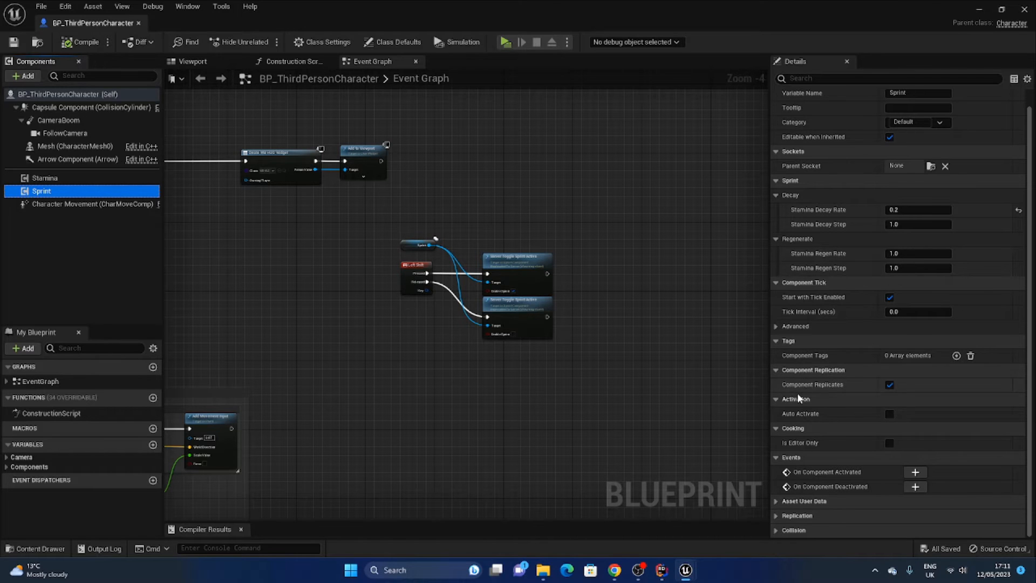
mouse_move(845, 394)
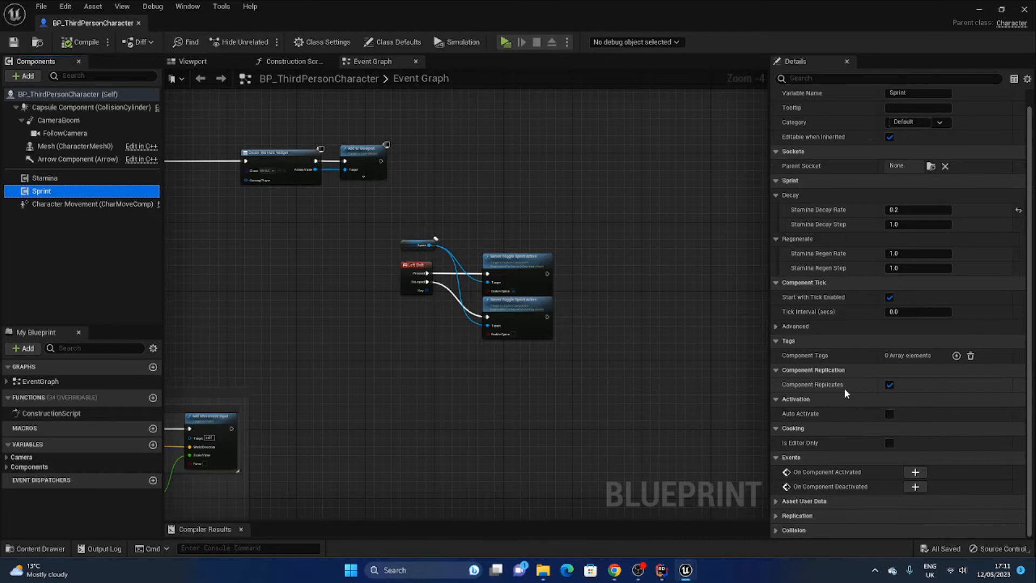
click(44, 178)
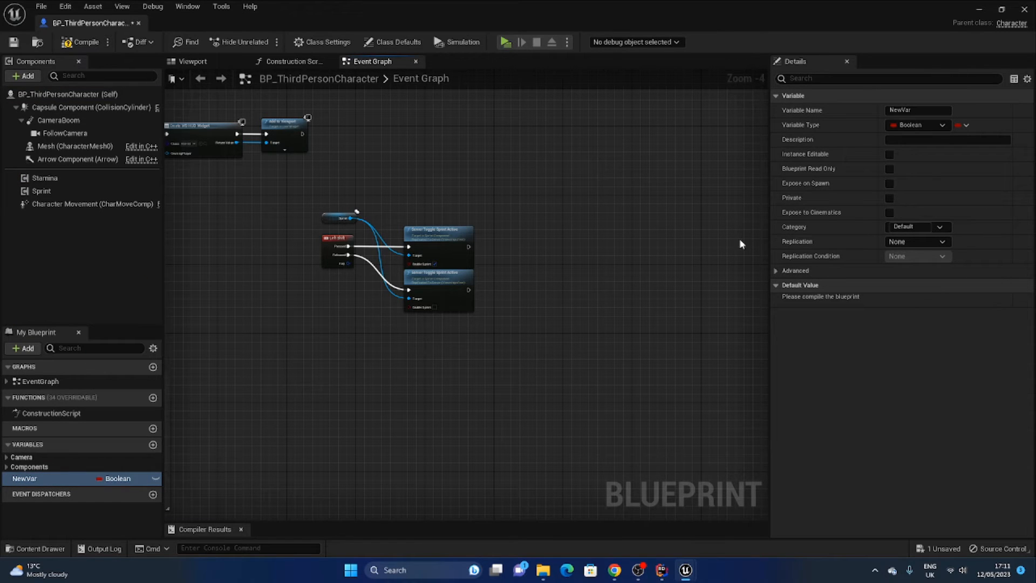
Set NewVar's Replication dropdown to RepNotify, generating the OnRep_NewVar function.
click(917, 241)
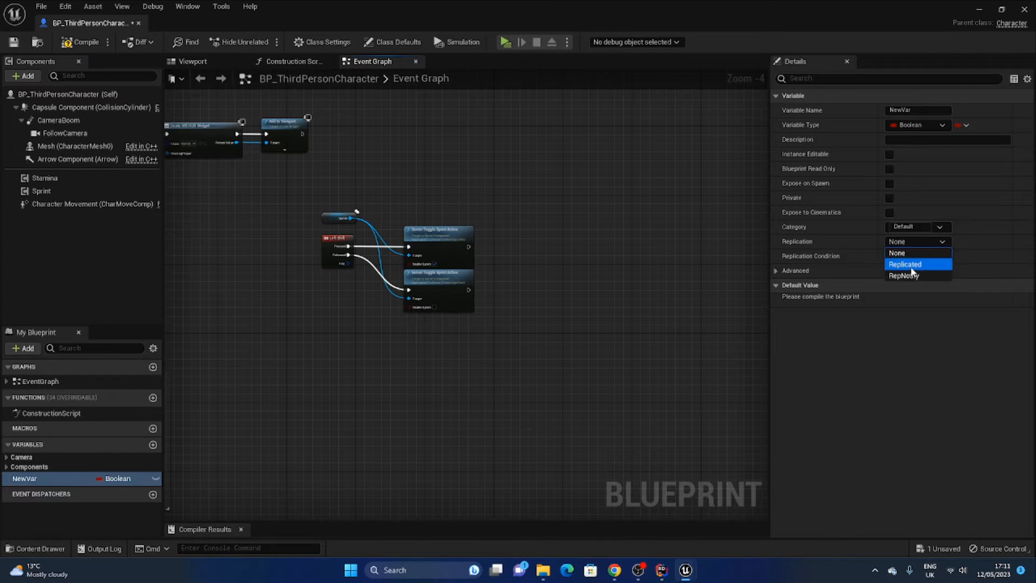
mouse_move(917, 275)
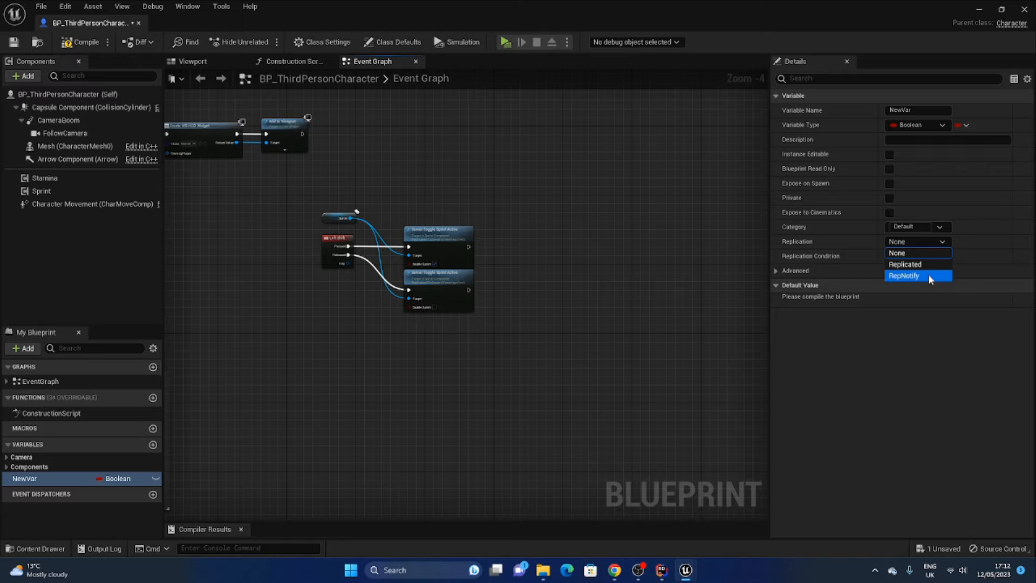
mouse_move(931, 283)
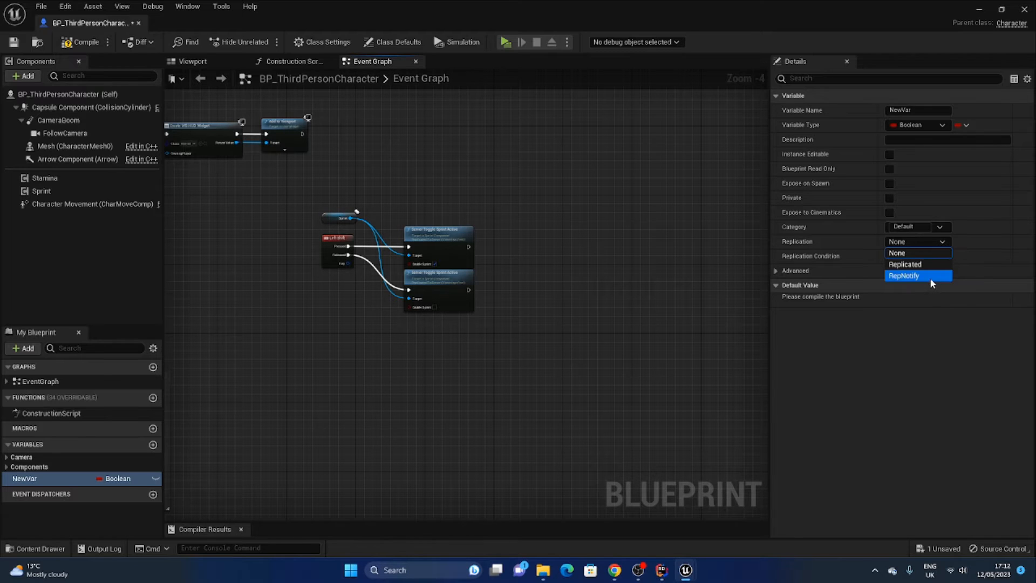
click(906, 275)
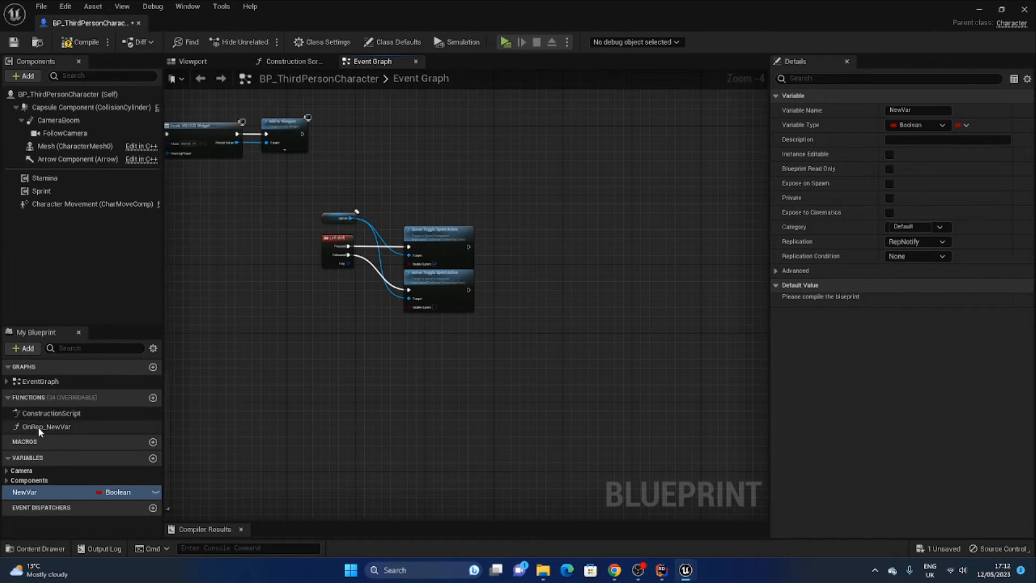
mouse_move(47, 426)
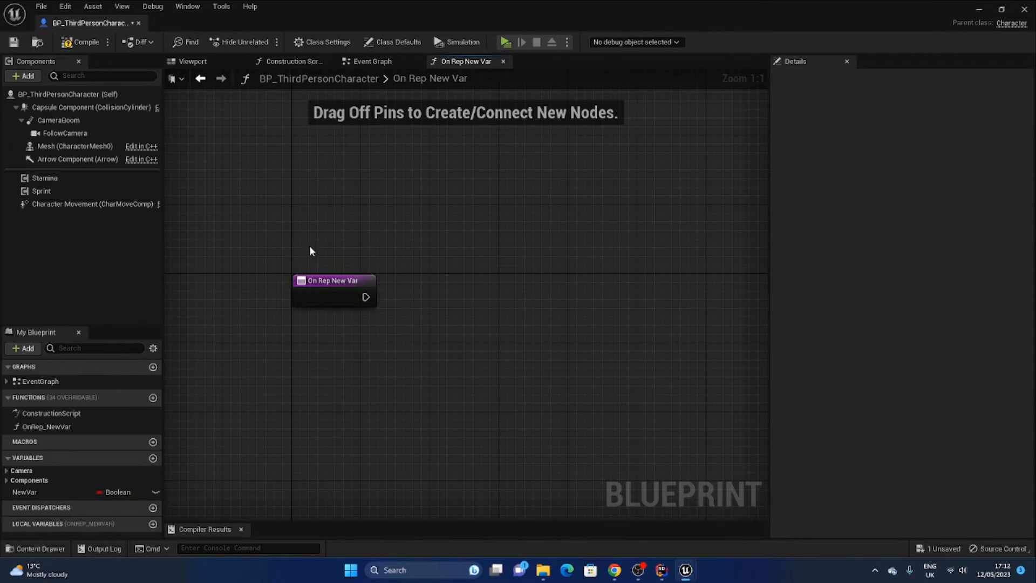
Select NewVar in My Blueprint, then return to the Event Graph.
click(24, 492)
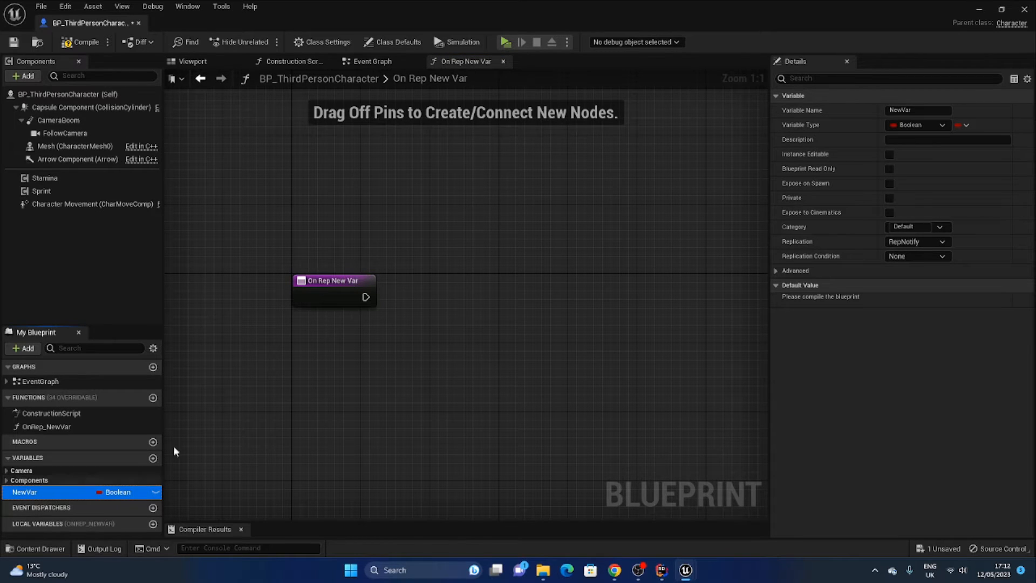
mouse_move(433, 268)
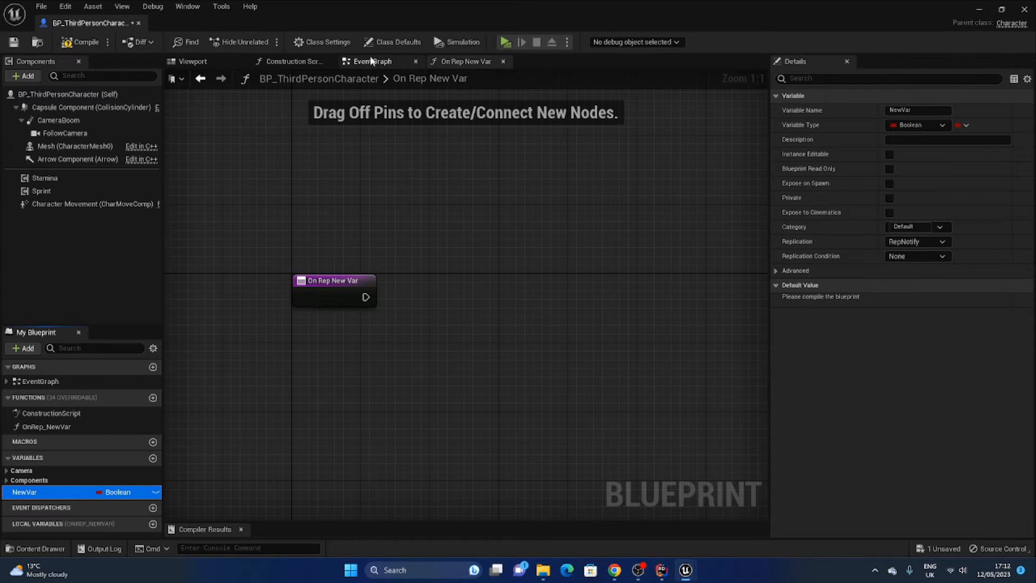
click(371, 61)
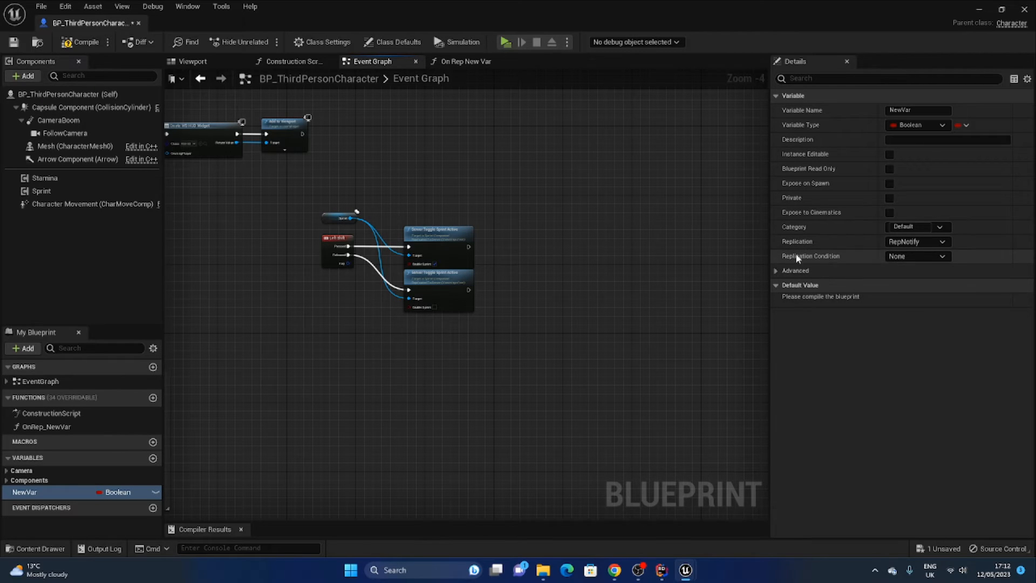
Review NewVar's Replication Condition options and keep it at None.
click(917, 256)
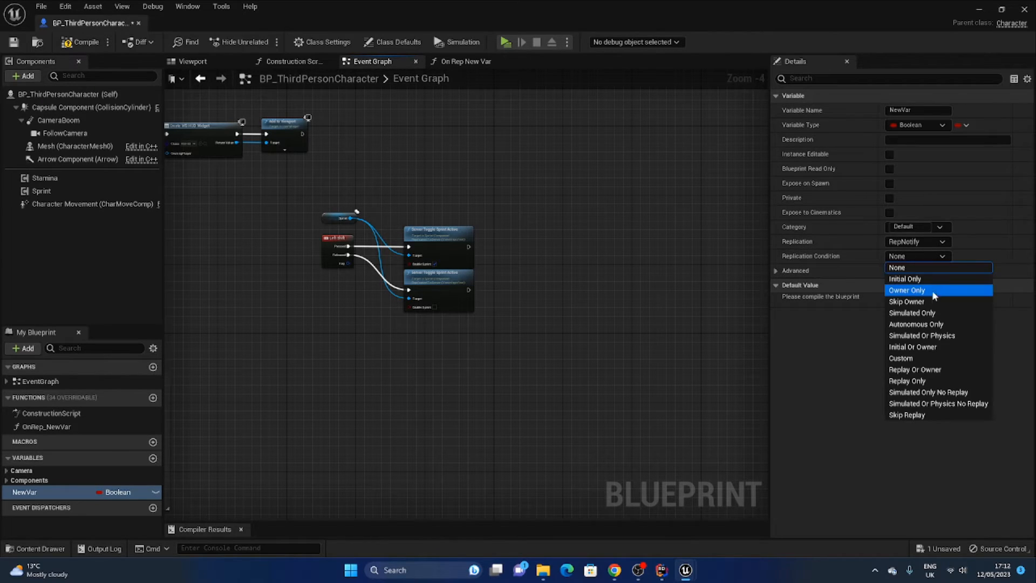
mouse_move(947, 297)
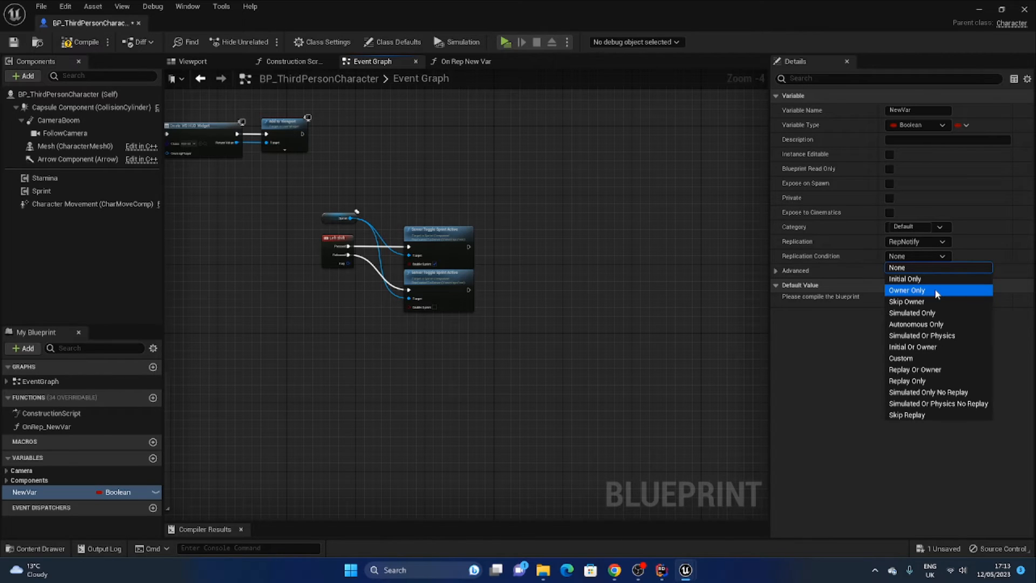
mouse_move(925, 278)
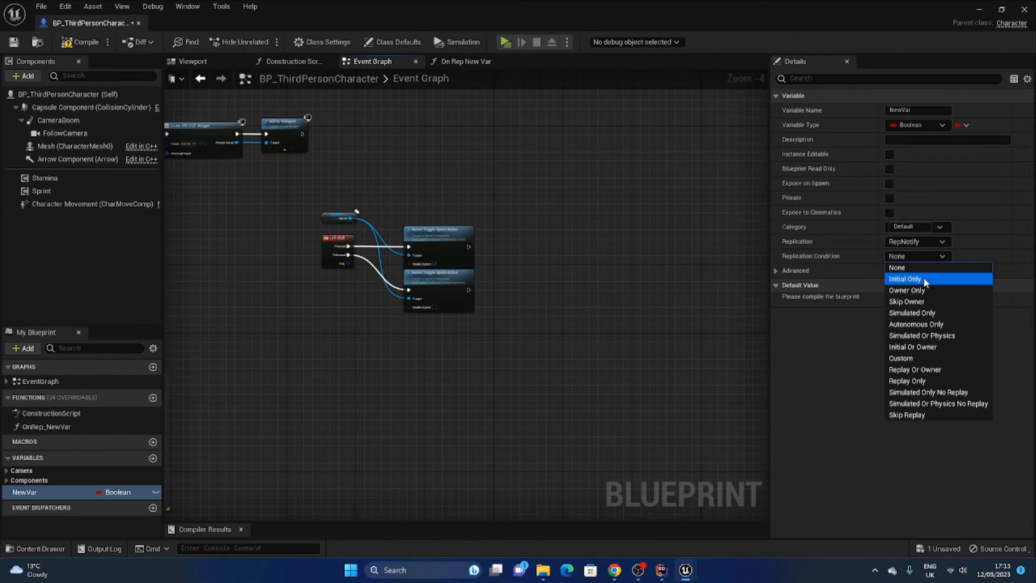
mouse_move(923, 290)
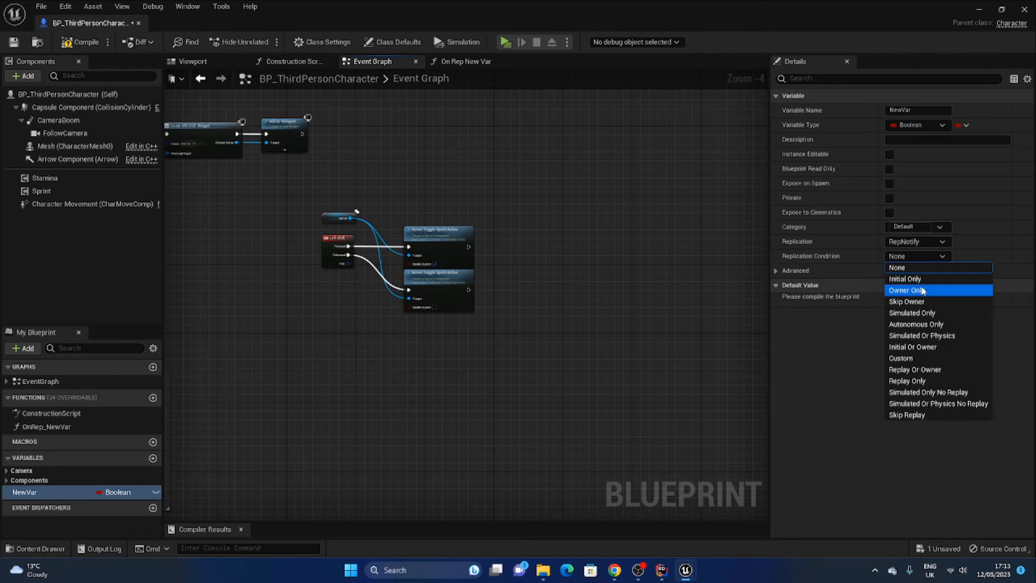
mouse_move(897, 267)
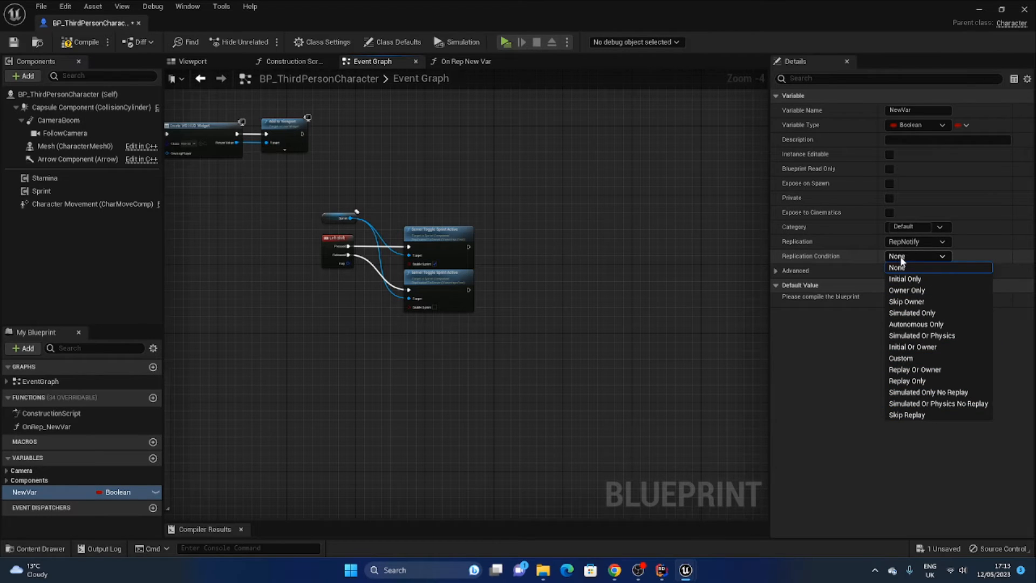
click(897, 267)
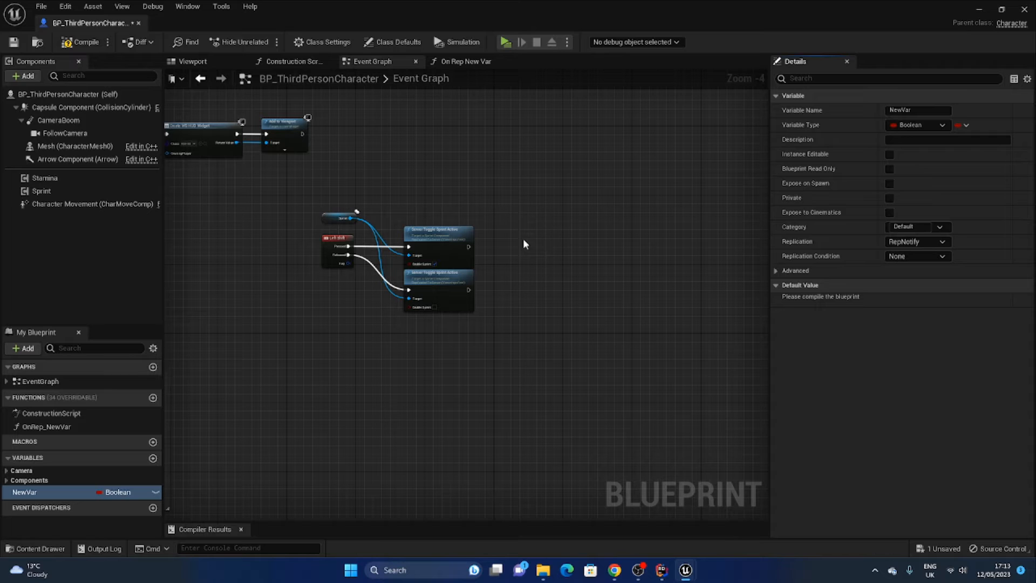
double_click(24, 492)
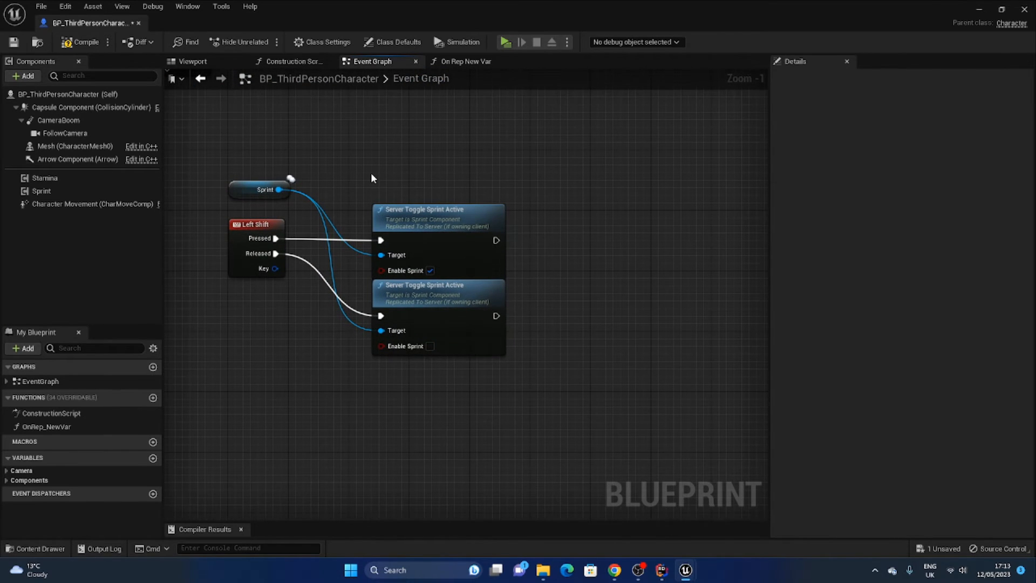
mouse_move(332, 229)
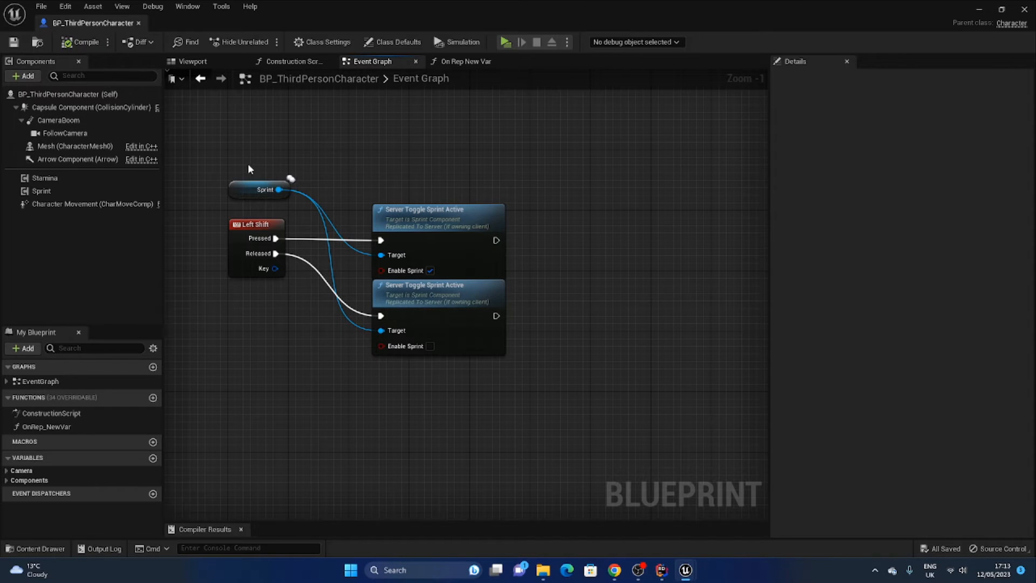
mouse_move(383, 227)
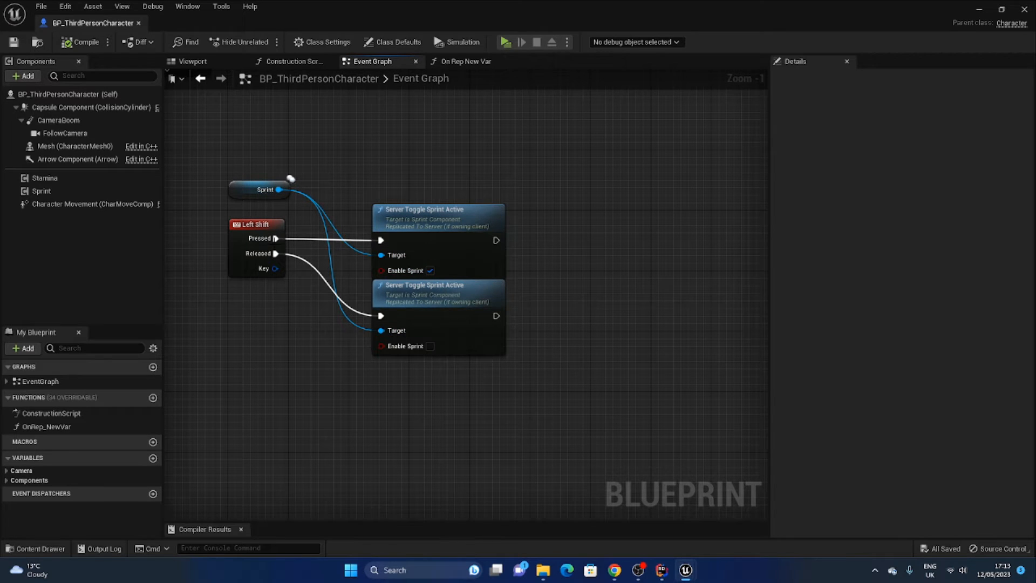
mouse_move(325, 388)
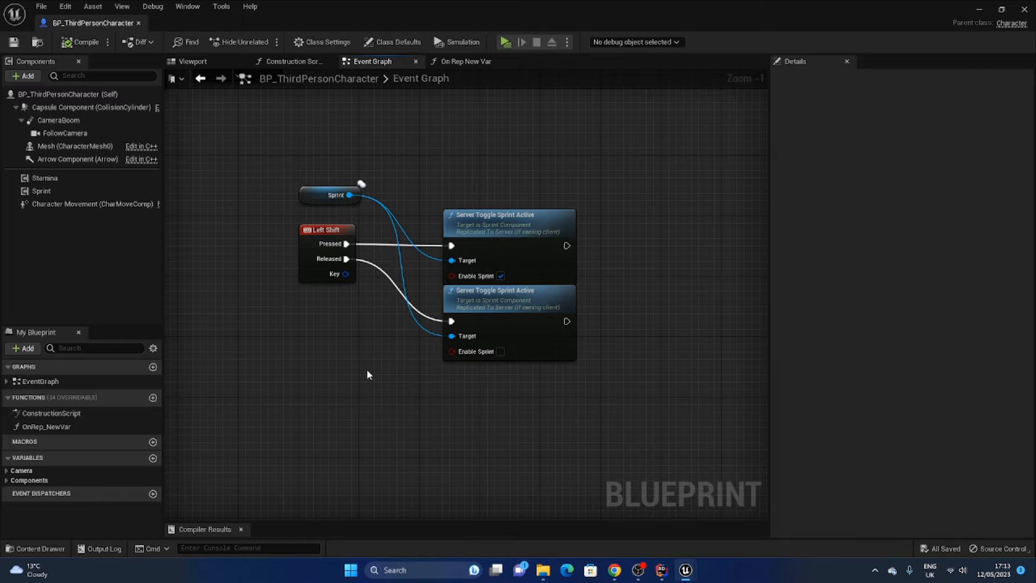
mouse_move(468, 376)
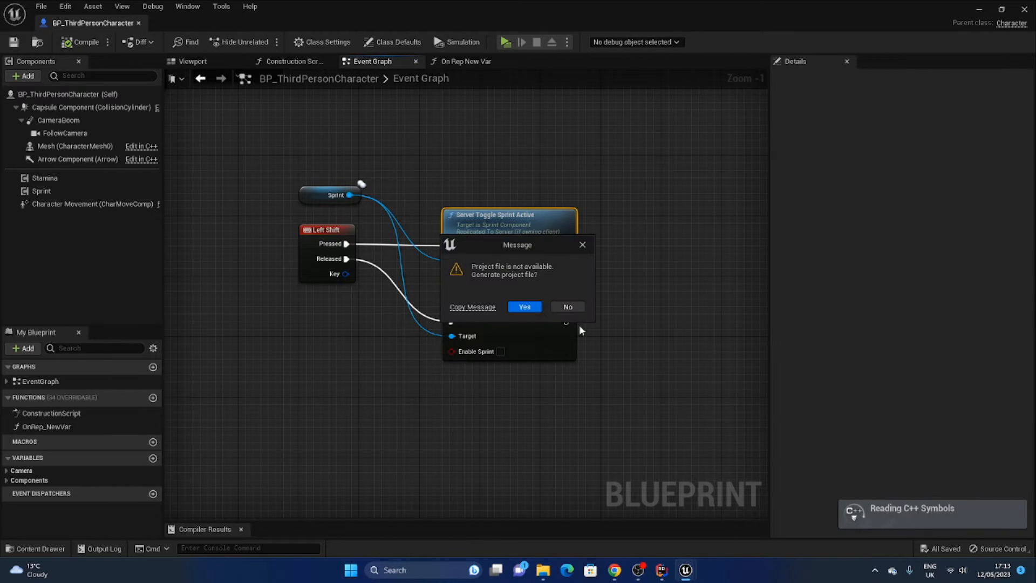
Accept the 'Generate project file?' prompt so the C++ project updates.
click(524, 306)
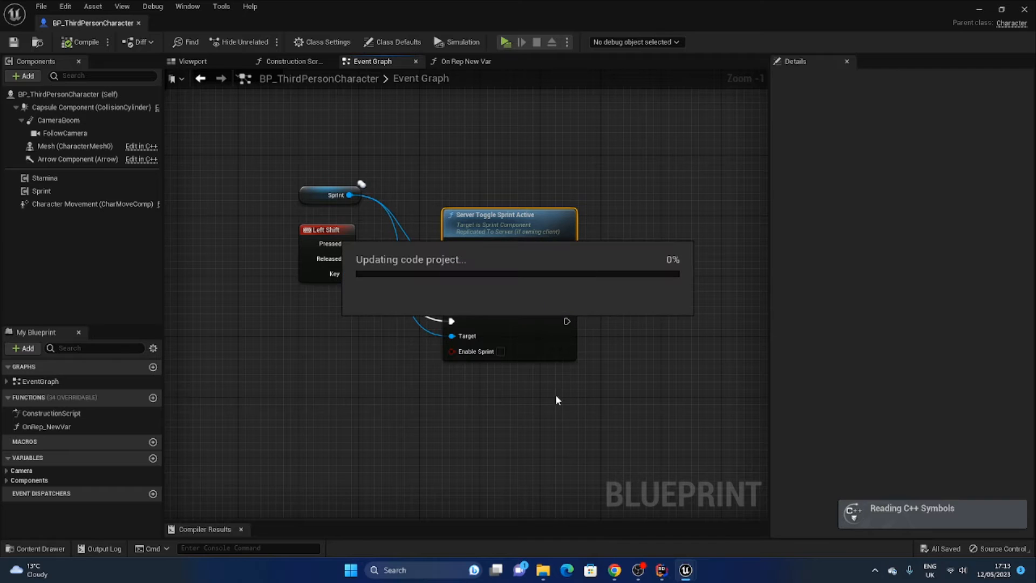
mouse_move(508, 401)
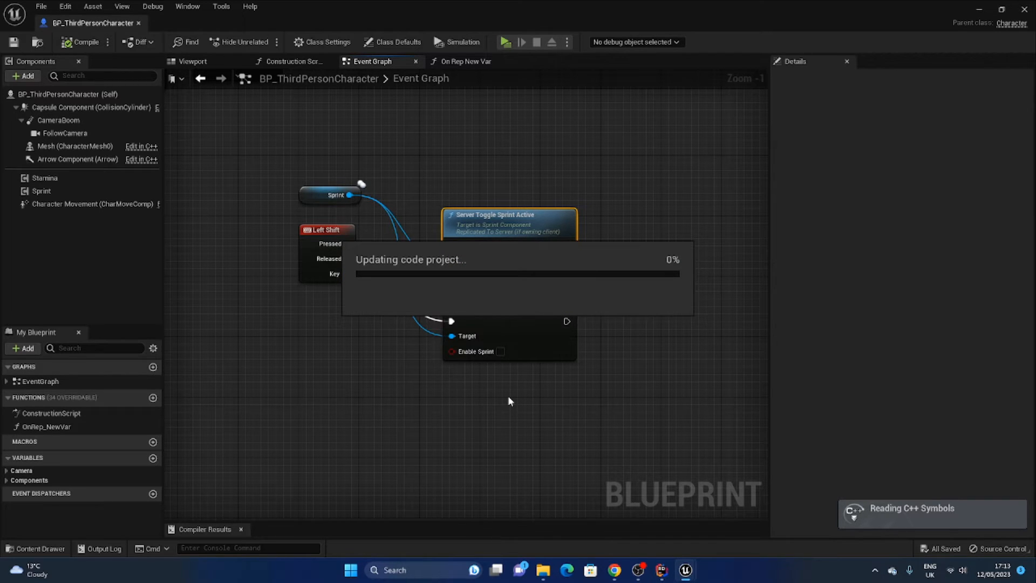
mouse_move(700, 440)
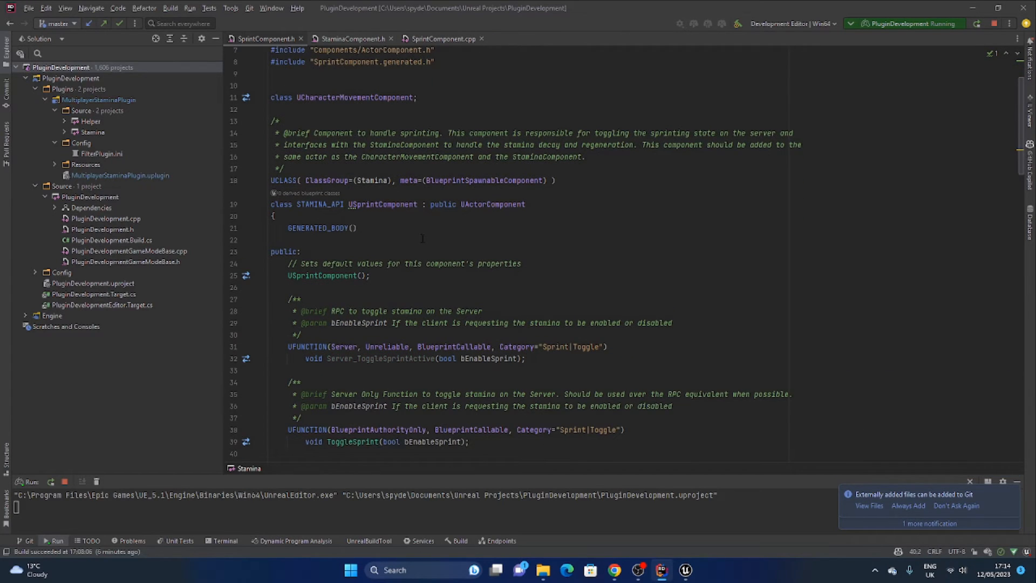
Terminate the running PluginDevelopment process from the Rider prompt.
scroll(down, 3)
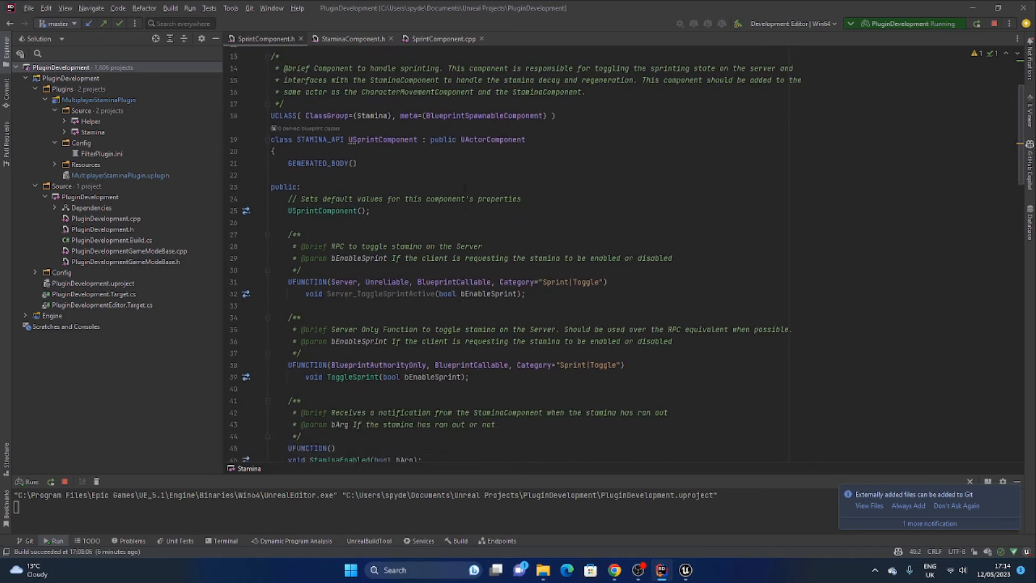
scroll(down, 3)
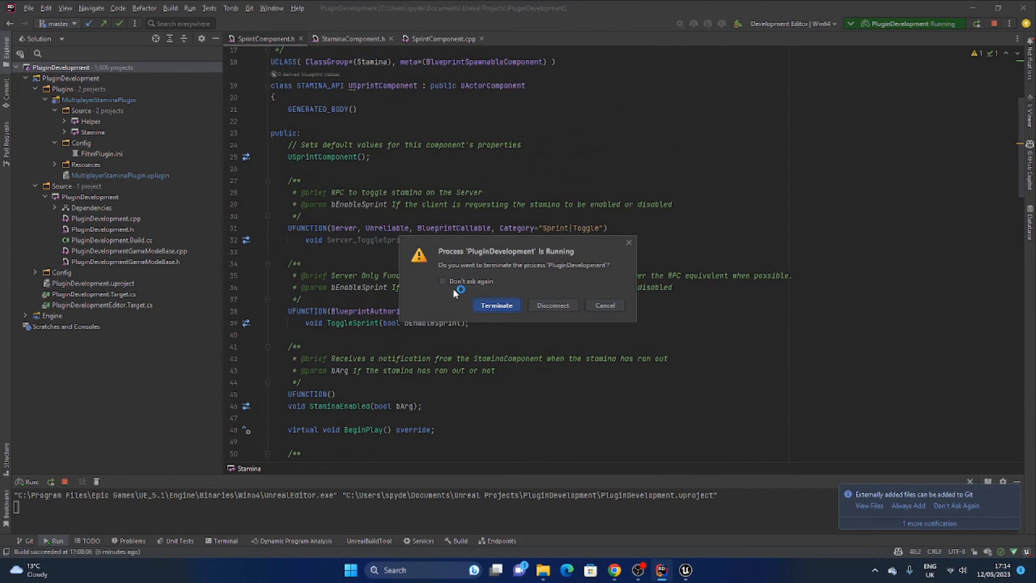
click(496, 304)
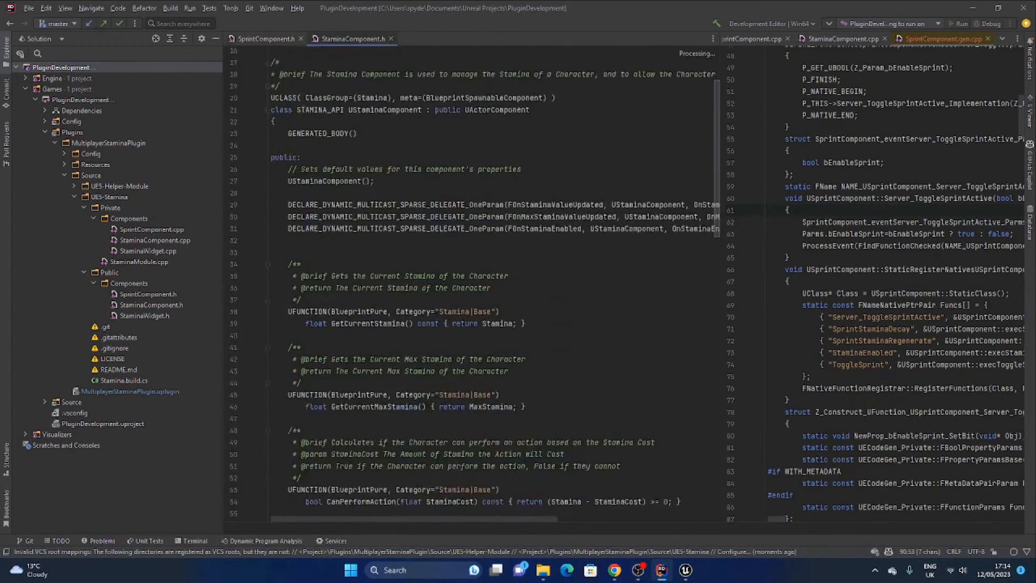
Show SprintComponent.cpp in the second pane beside the SprintComponent.h header.
scroll(down, 3)
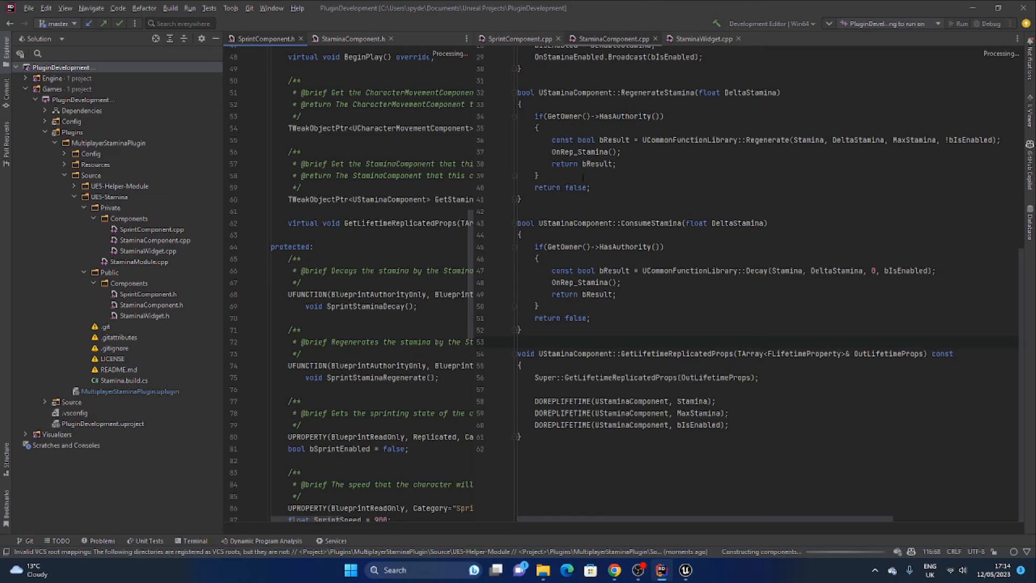
click(520, 38)
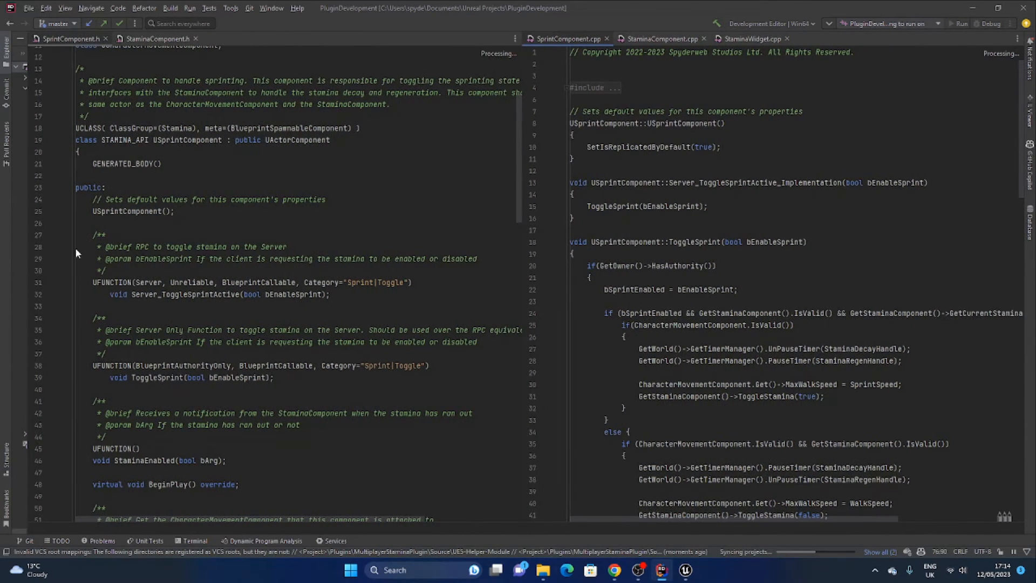
click(161, 211)
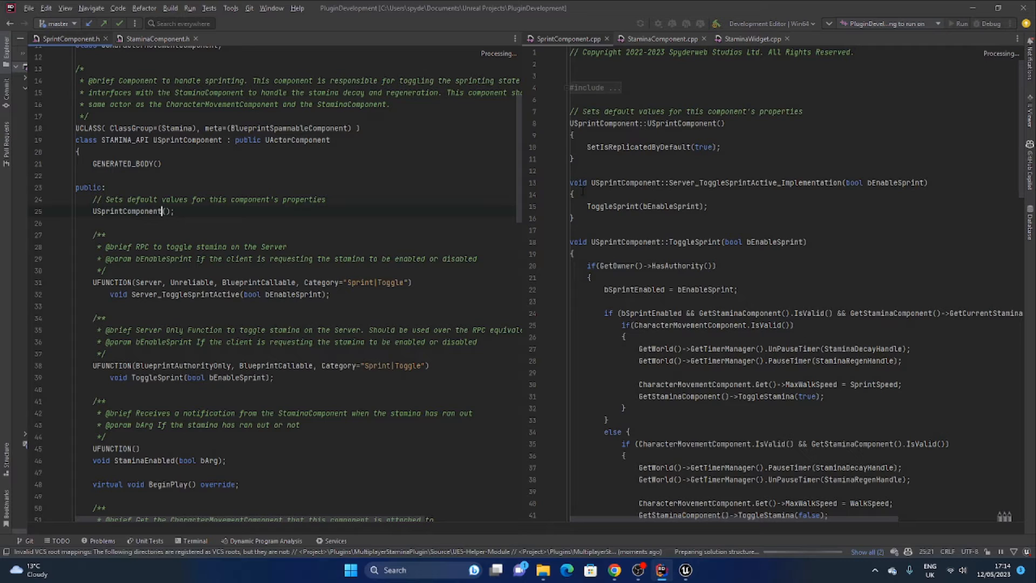
Read ToggleSprint and StaminaComponent's ToggleStamina, then close StaminaComponent.cpp.
double_click(644, 206)
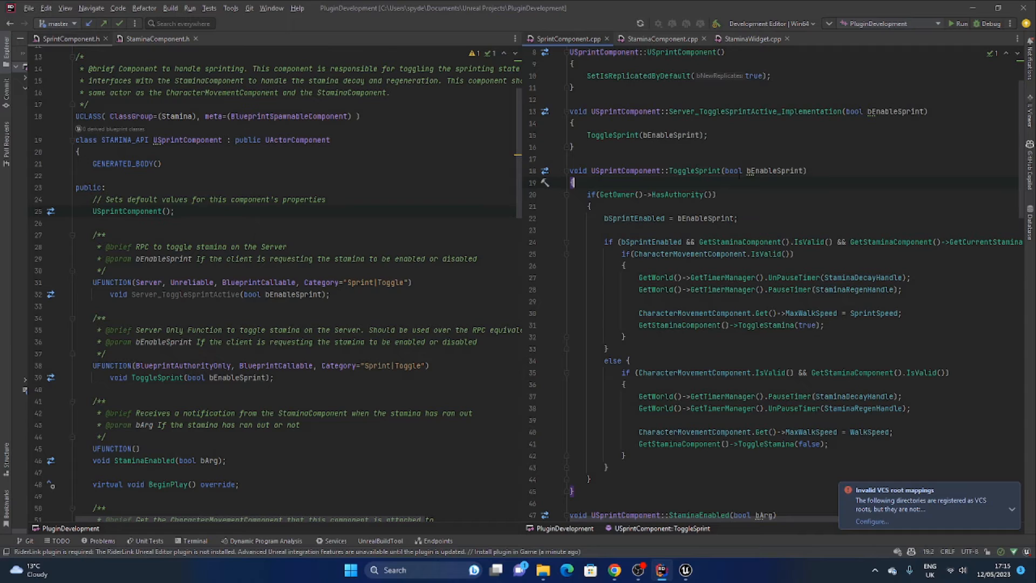
scroll(down, 3)
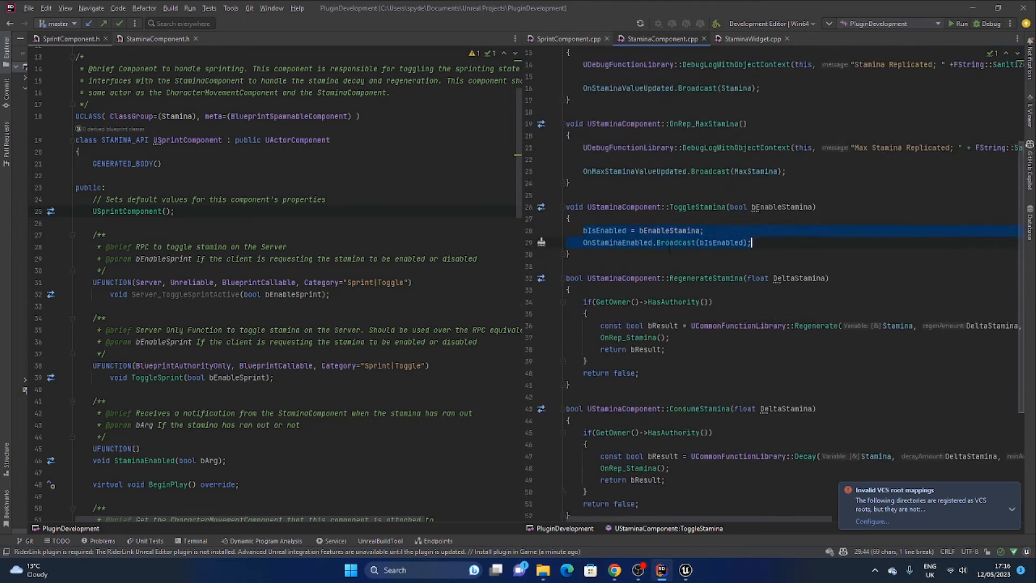
click(567, 38)
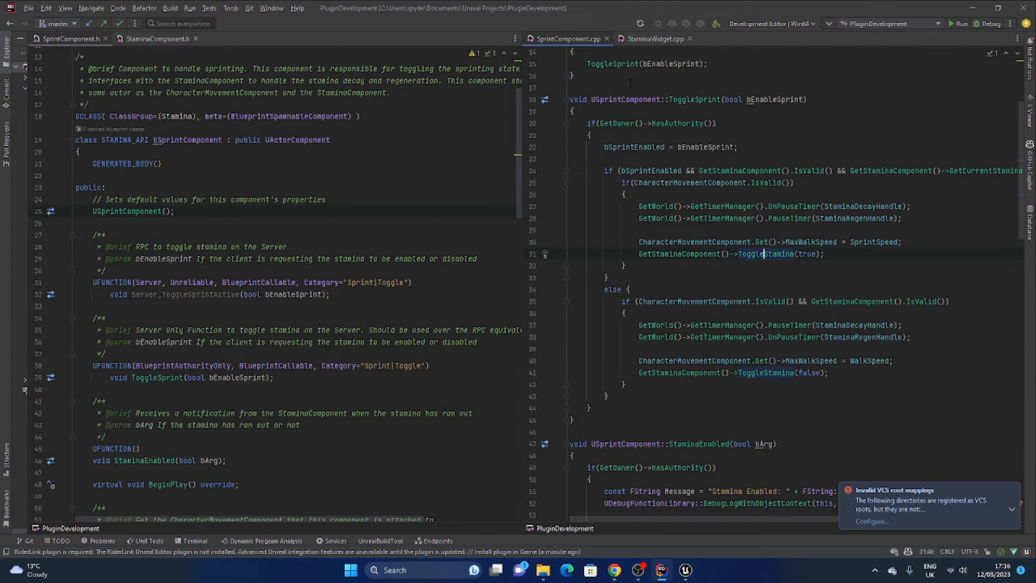
Read SetStaminaComponent in StaminaWidget.cpp, close it, and switch back to Unreal Engine.
click(653, 38)
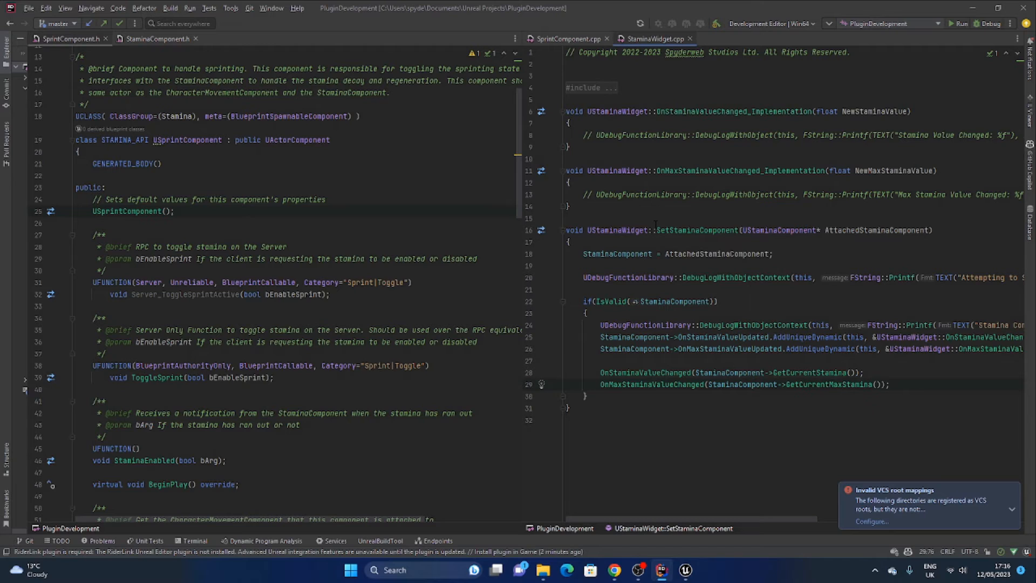
click(566, 39)
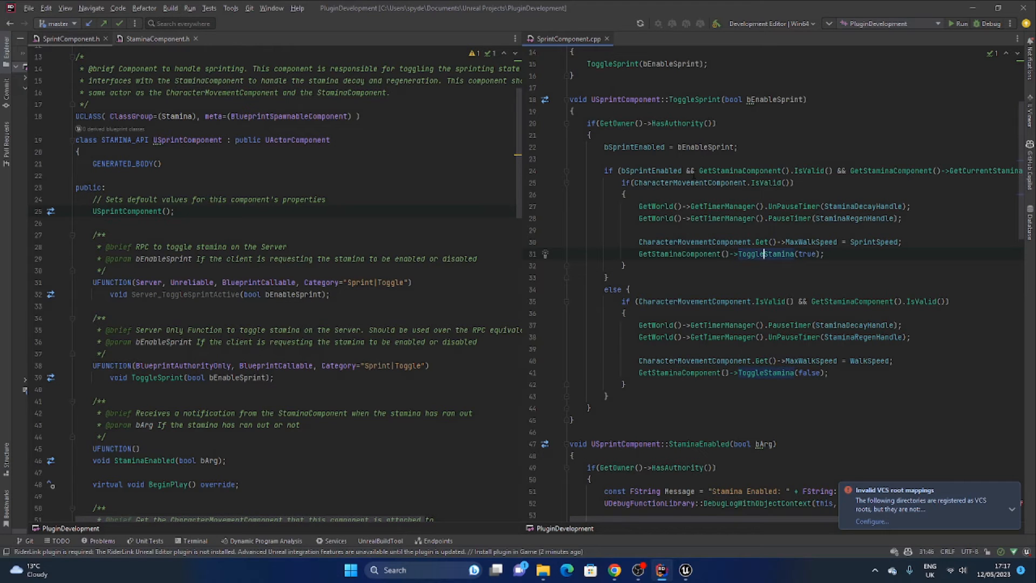
click(1020, 7)
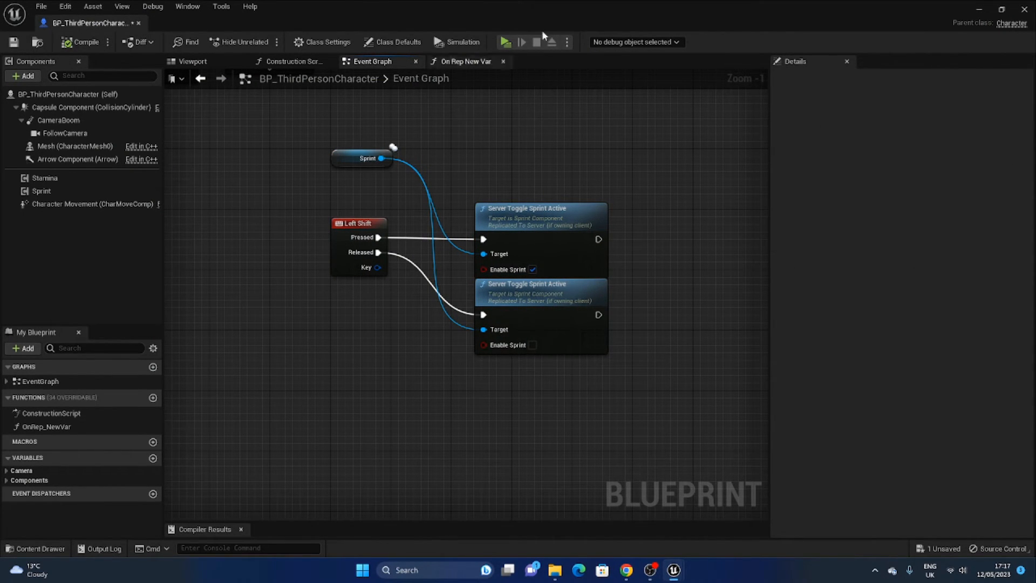
Search 'ue4 multiplayer compendium' in Edge and open Cedric Neukirchen's Multiplayer Network Compendium page.
click(577, 570)
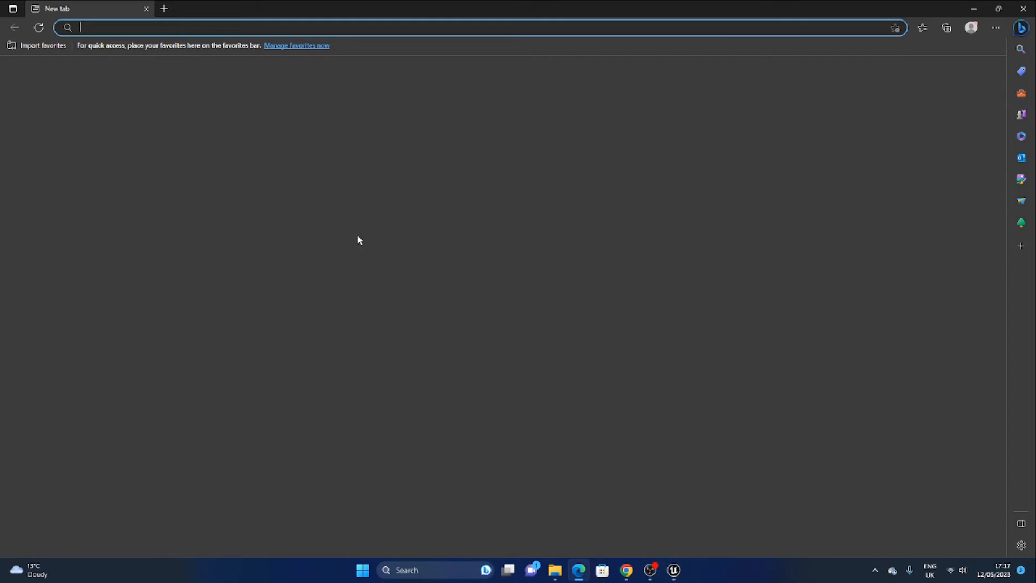
text(ue4)
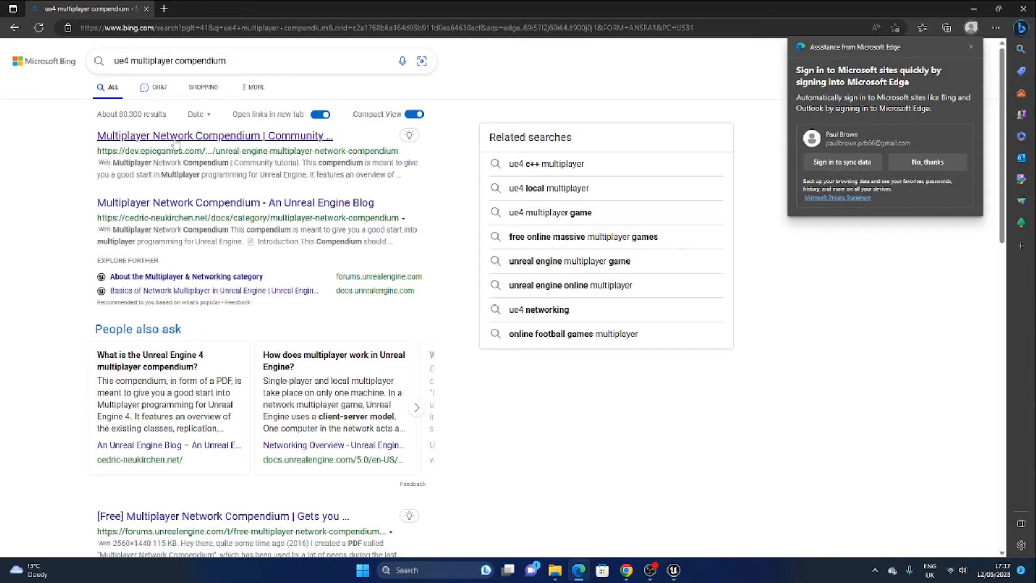
click(235, 203)
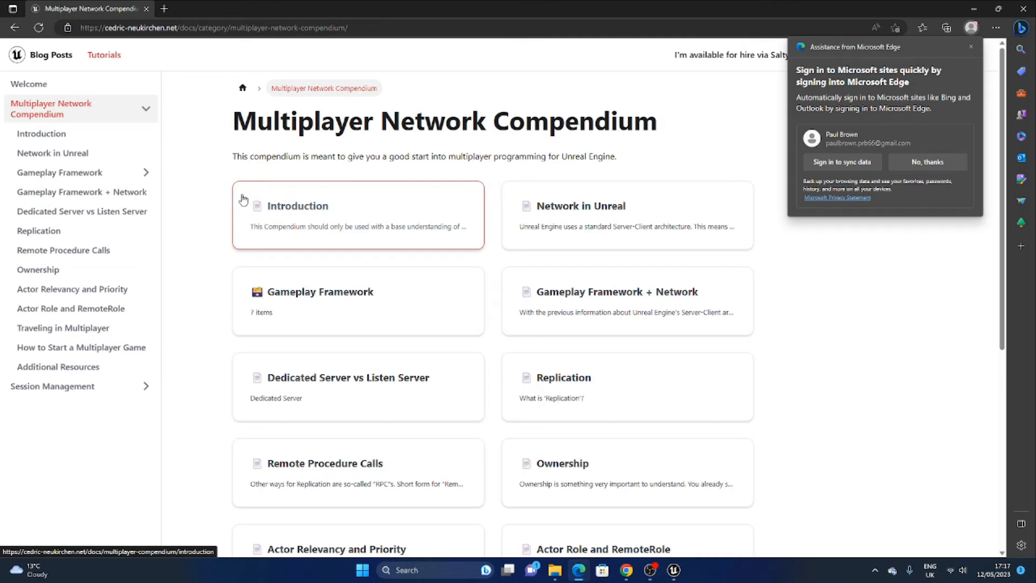
mouse_move(197, 223)
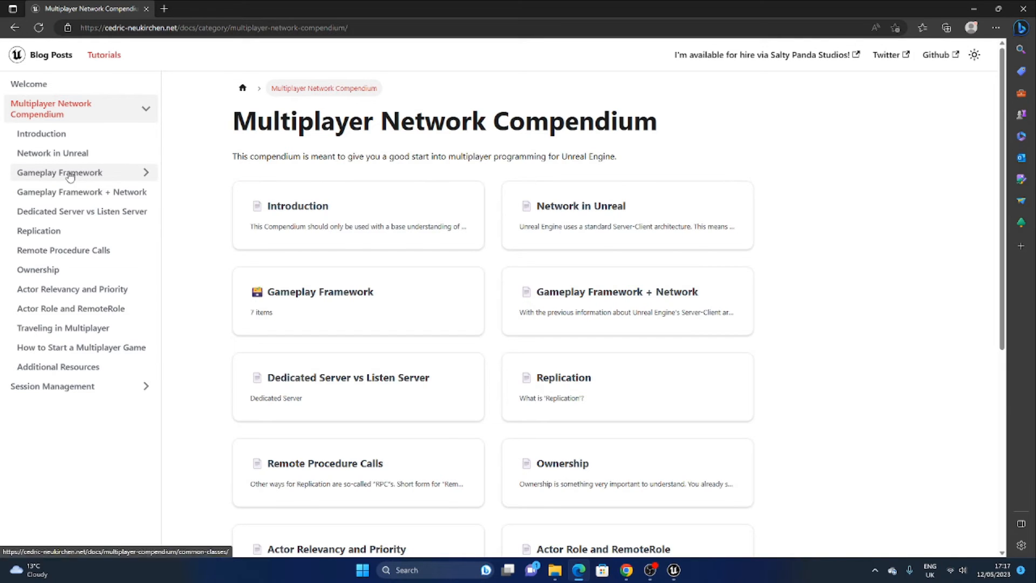
Open Gameplay Framework + Network and scroll to the server/client common-classes diagram.
click(59, 173)
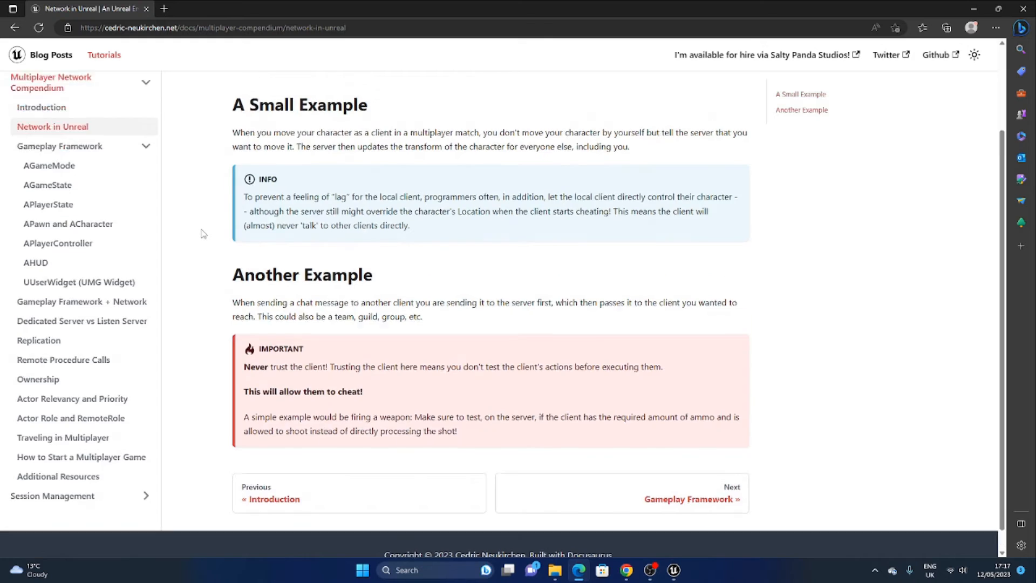
click(689, 498)
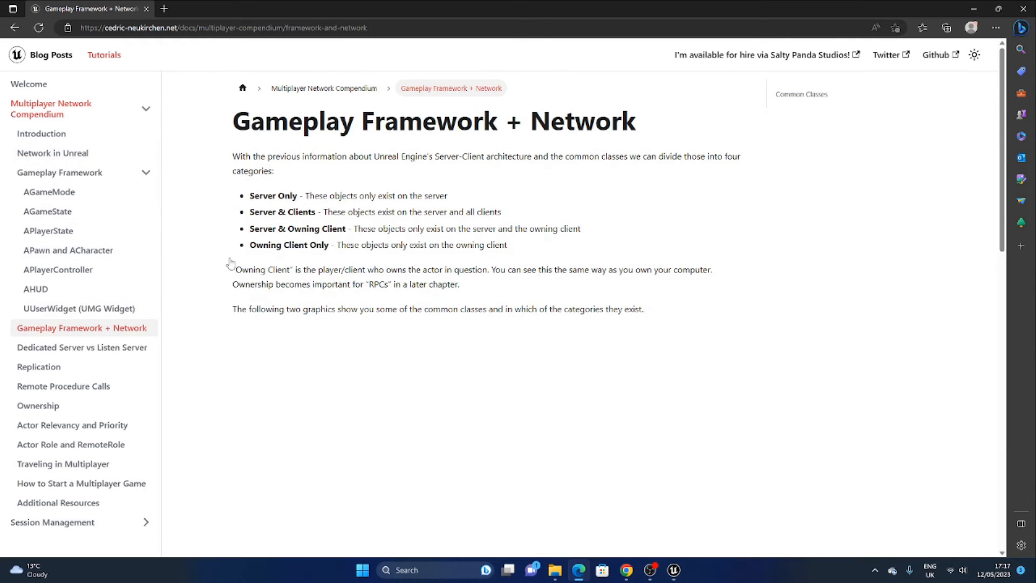
scroll(down, 3)
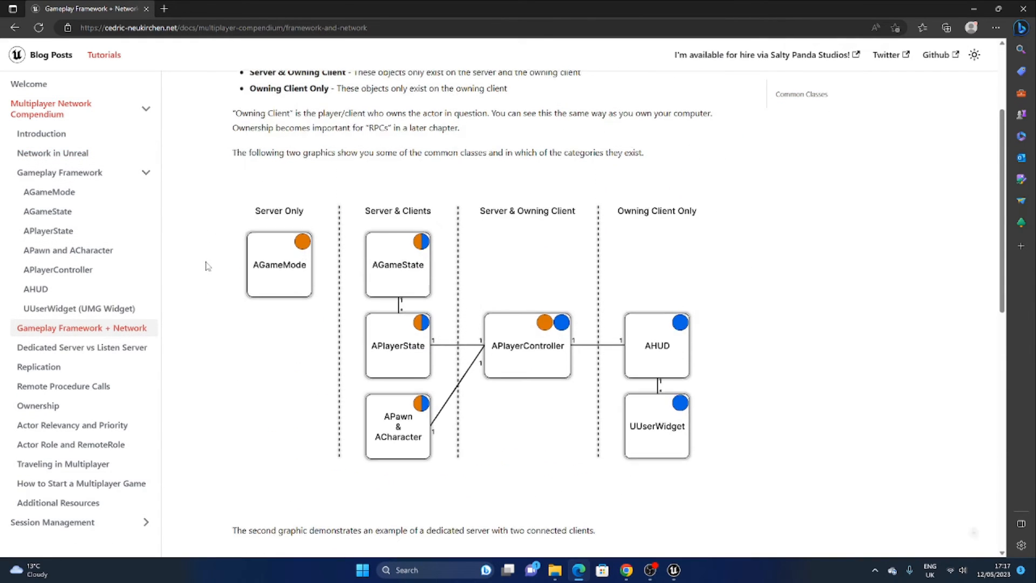
mouse_move(841, 306)
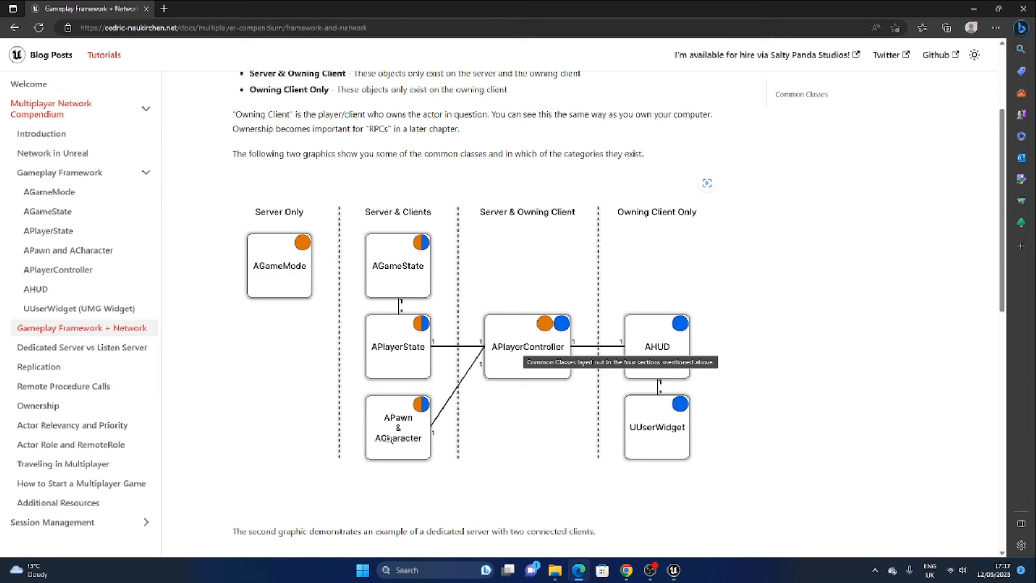
mouse_move(356, 287)
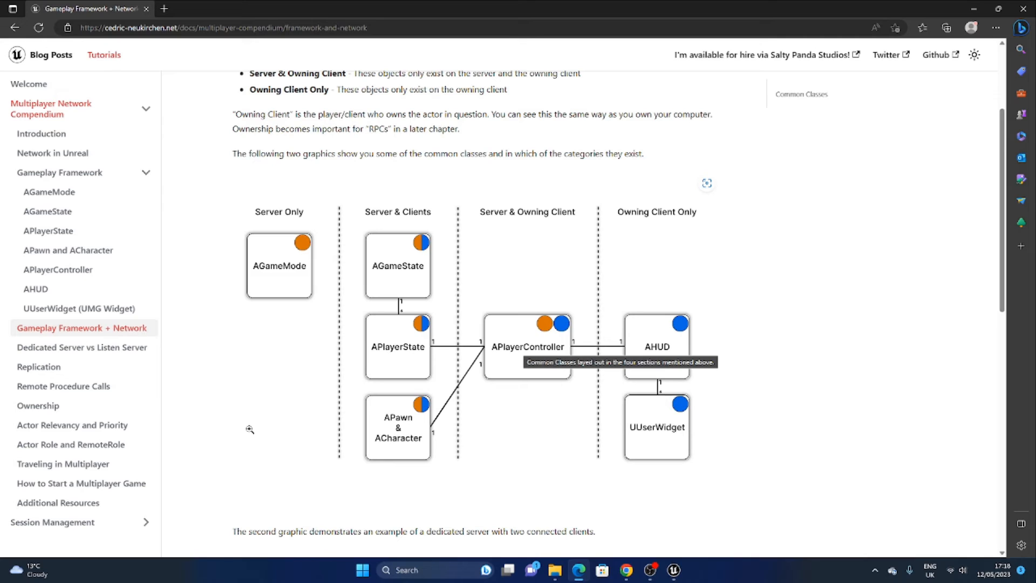
mouse_move(460, 424)
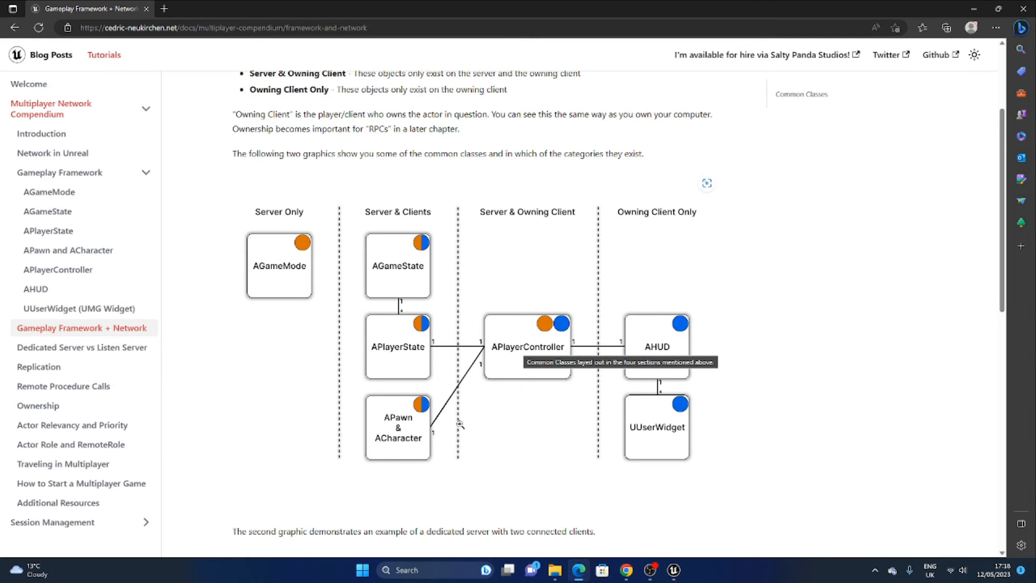
mouse_move(766, 395)
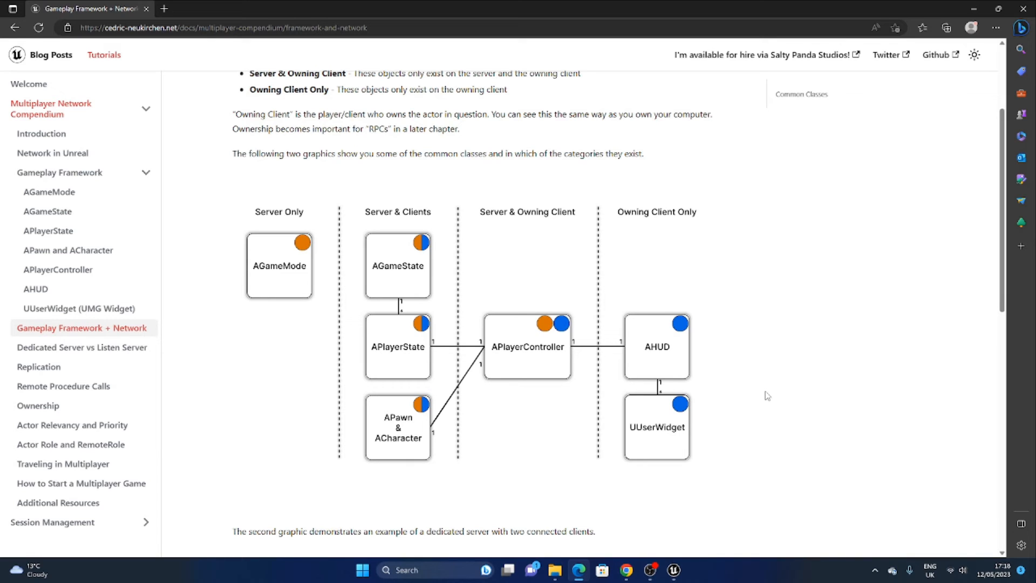
mouse_move(858, 306)
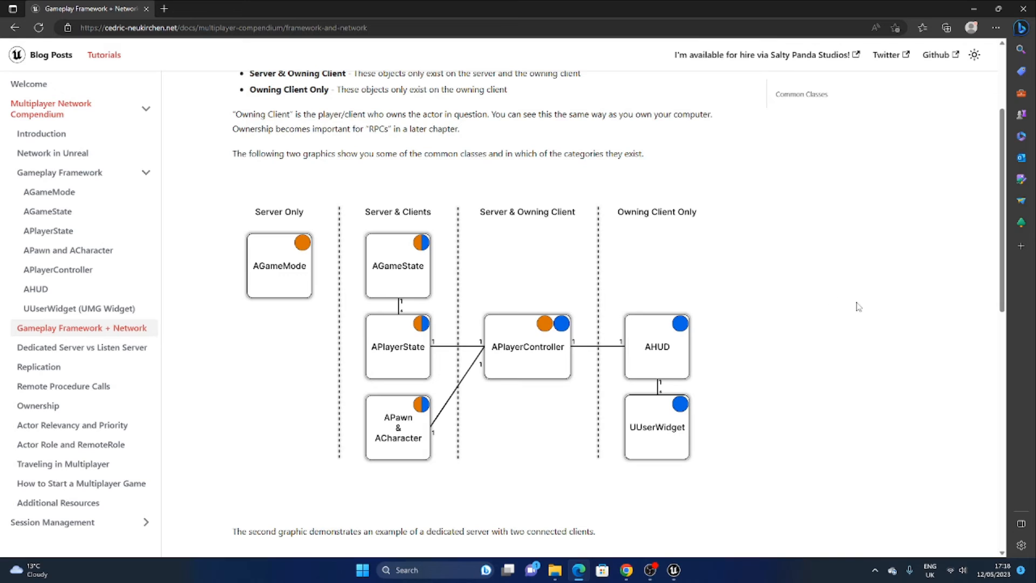
mouse_move(924, 360)
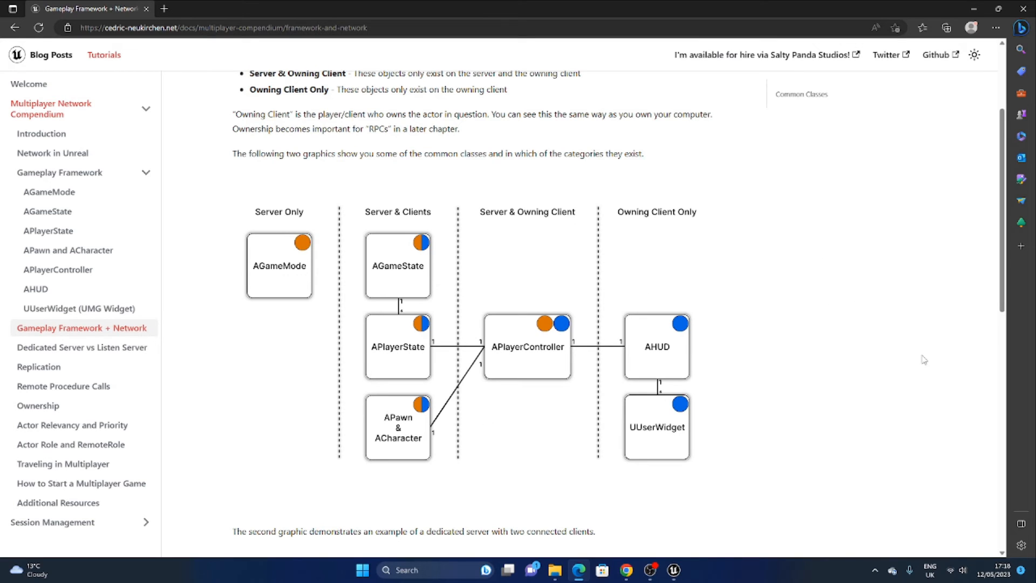
mouse_move(916, 348)
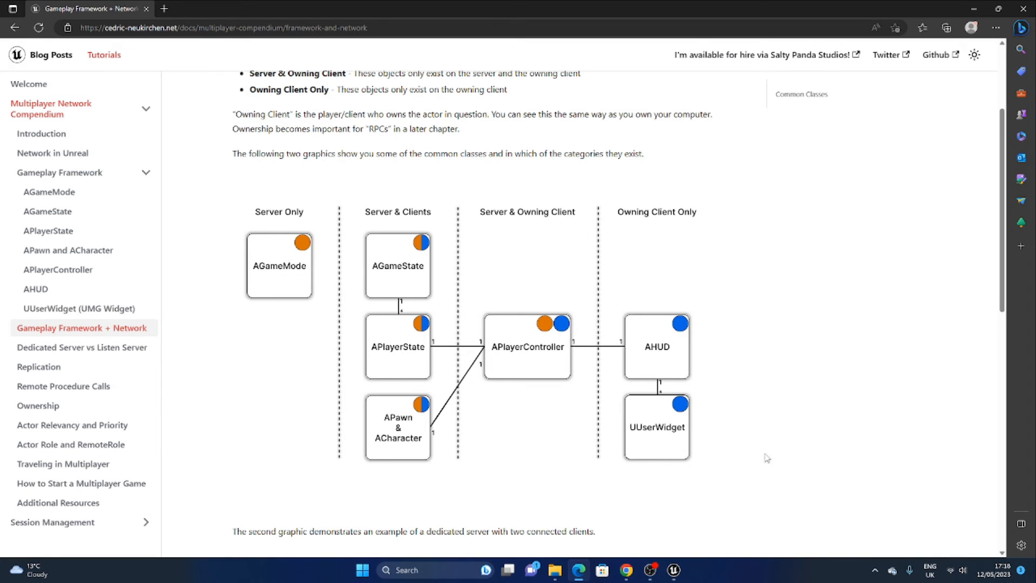
mouse_move(750, 391)
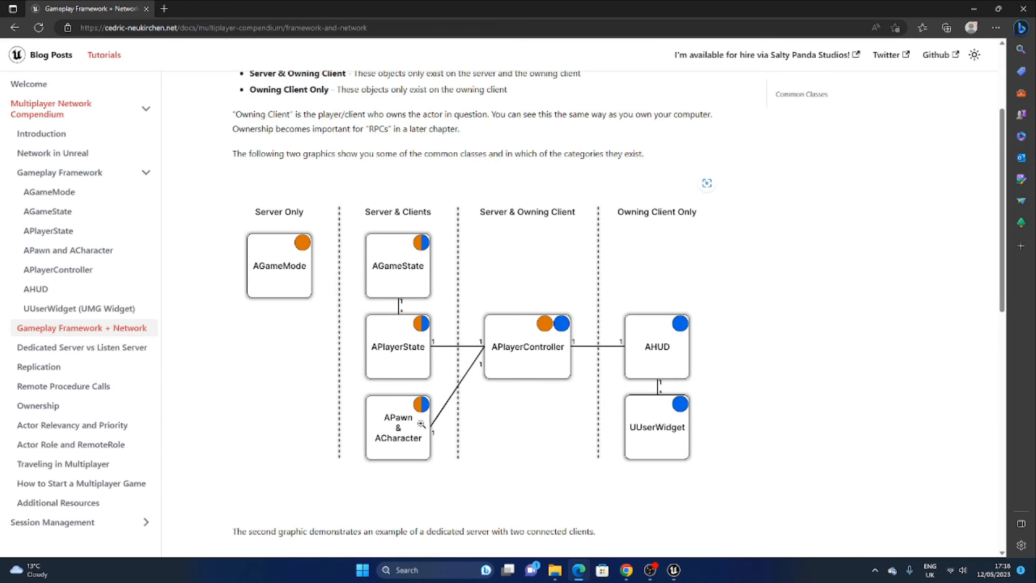
mouse_move(873, 396)
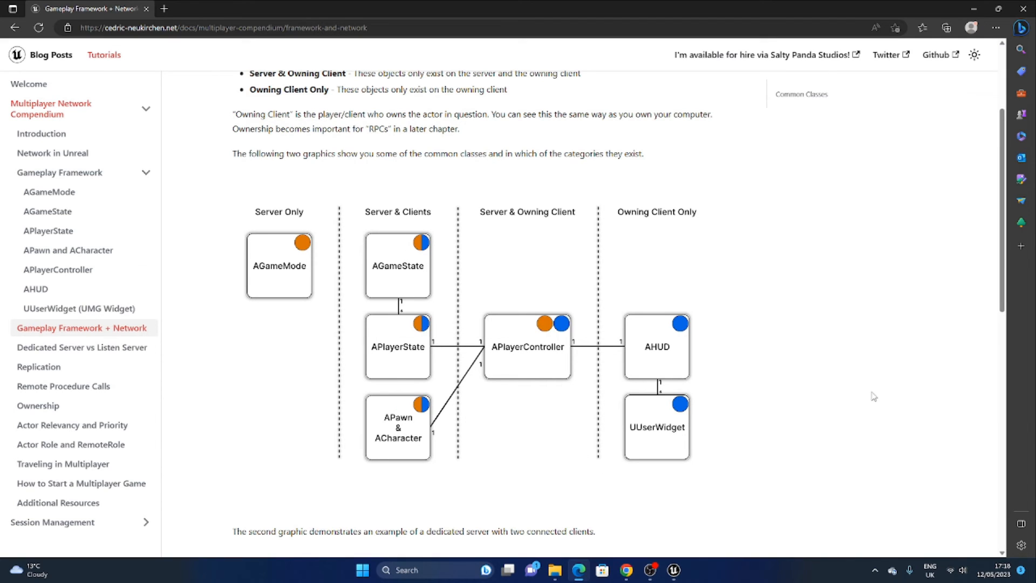
mouse_move(869, 391)
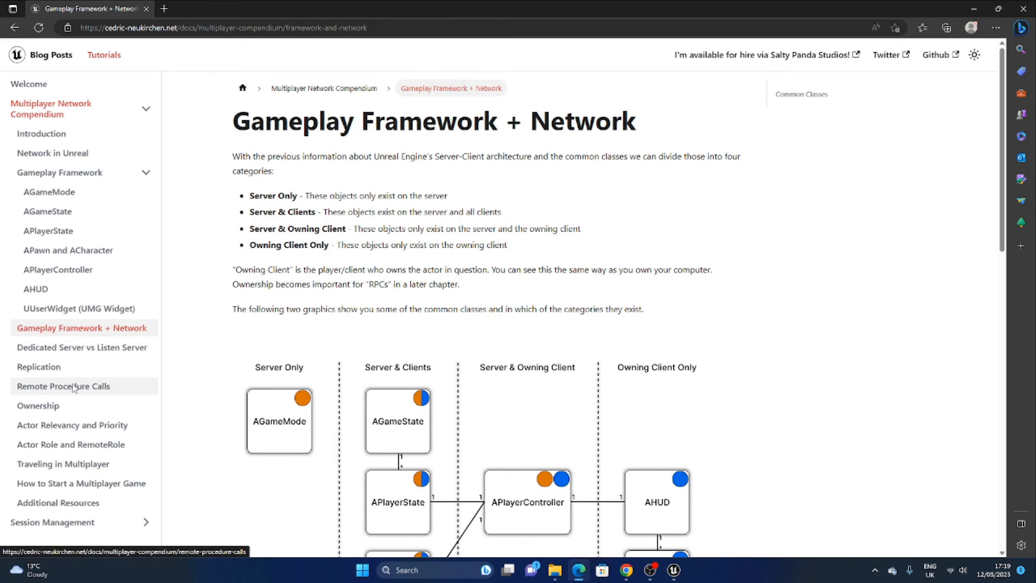
Browse Remote Procedure Calls and Ownership, then scroll to 'How to use Replication' on Replication.
click(63, 386)
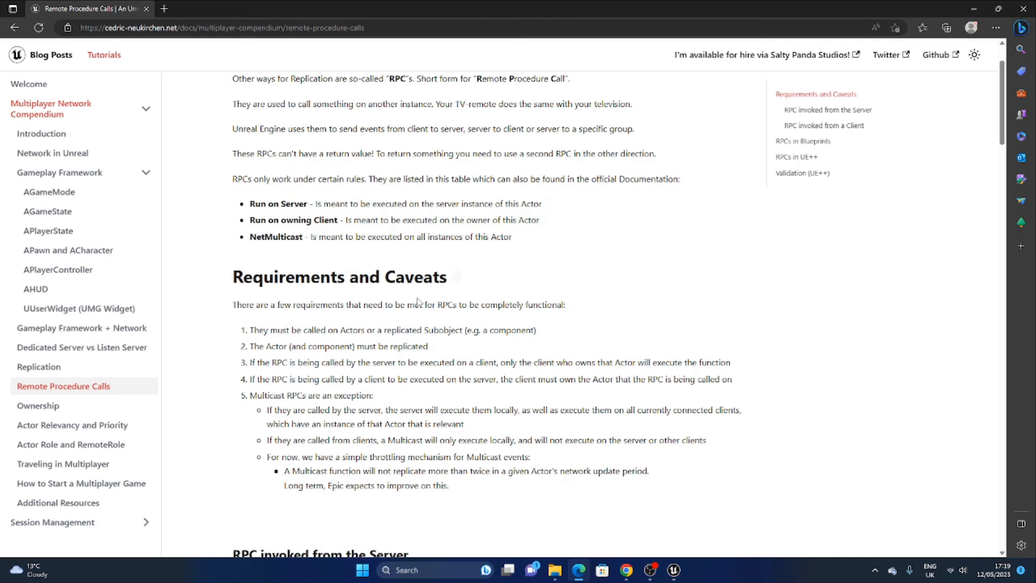
click(37, 405)
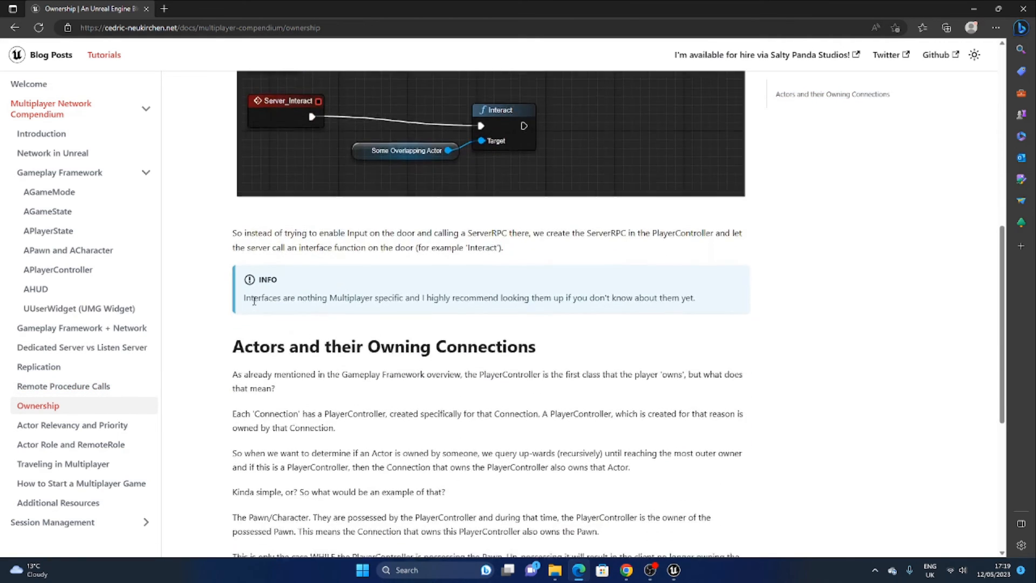
click(38, 367)
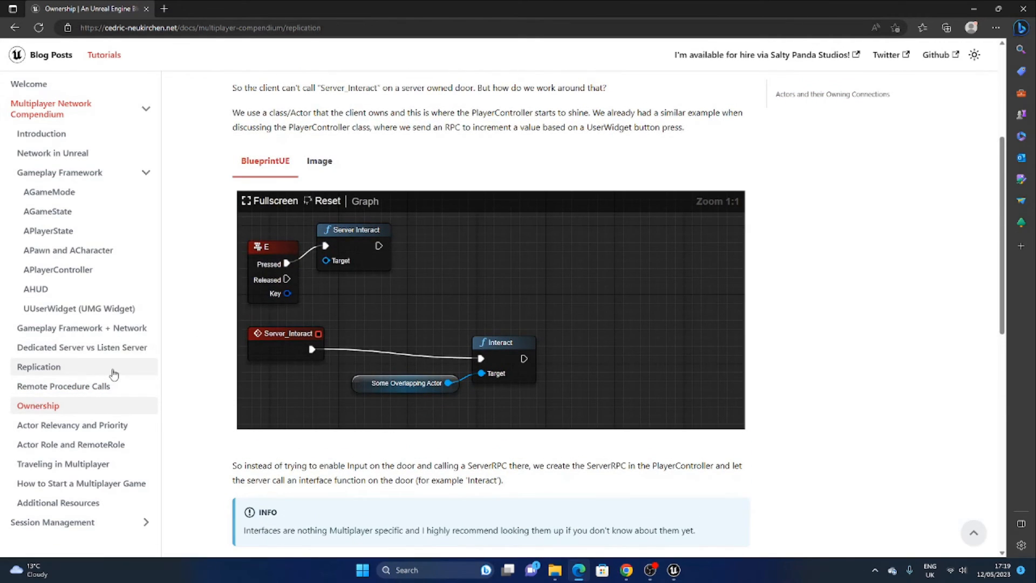
click(39, 367)
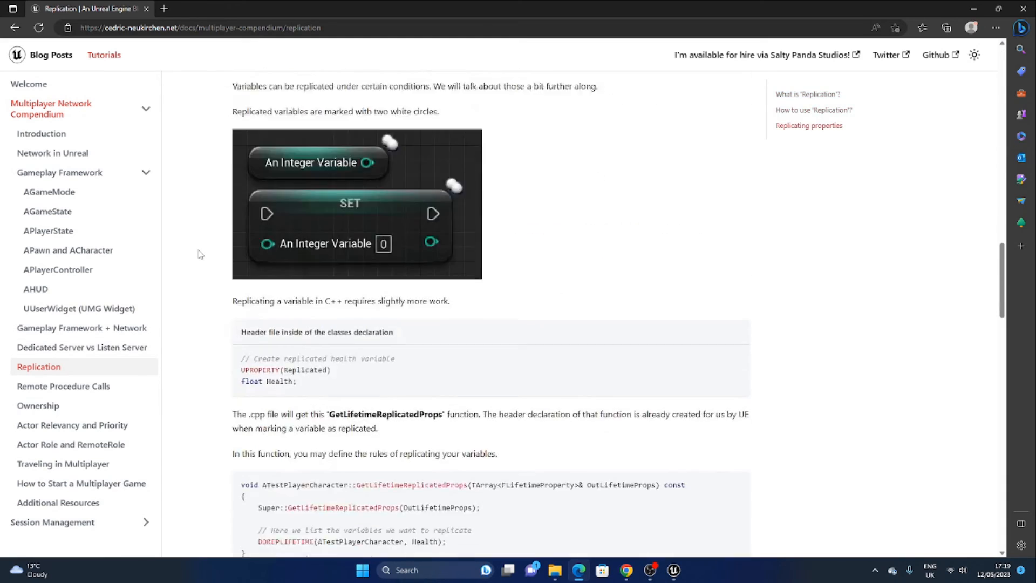
scroll(down, 3)
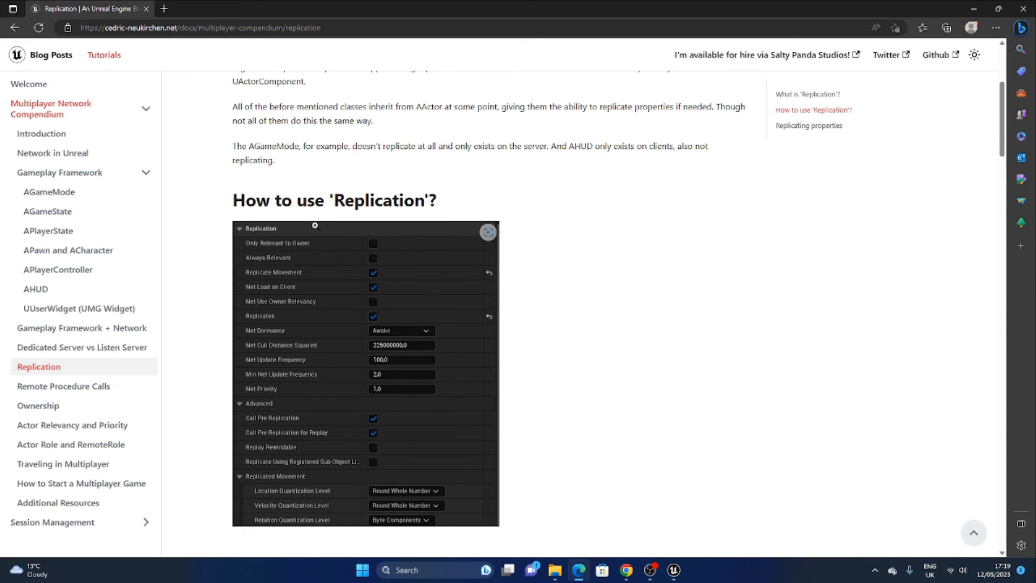
mouse_move(272, 368)
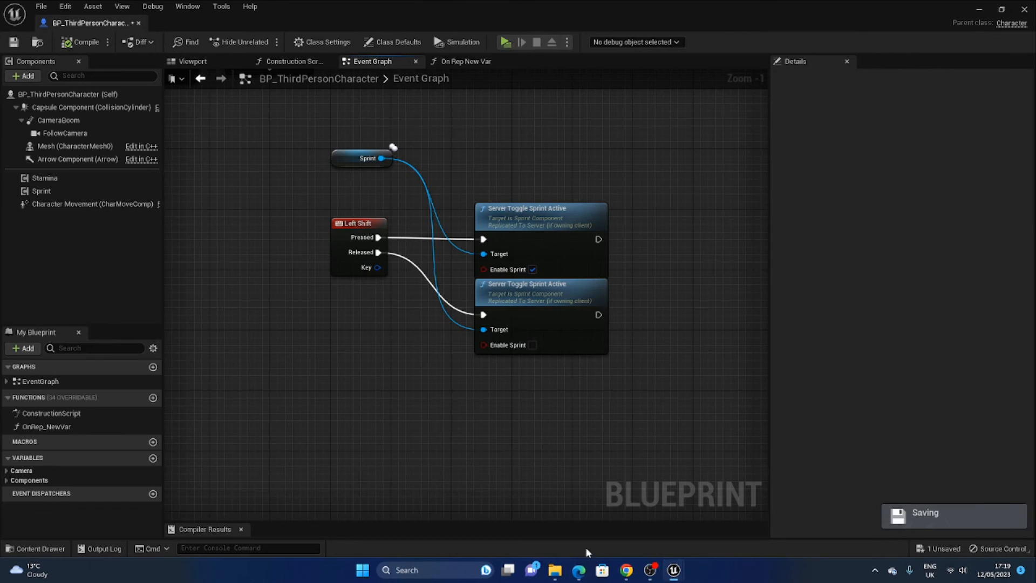
mouse_move(267, 248)
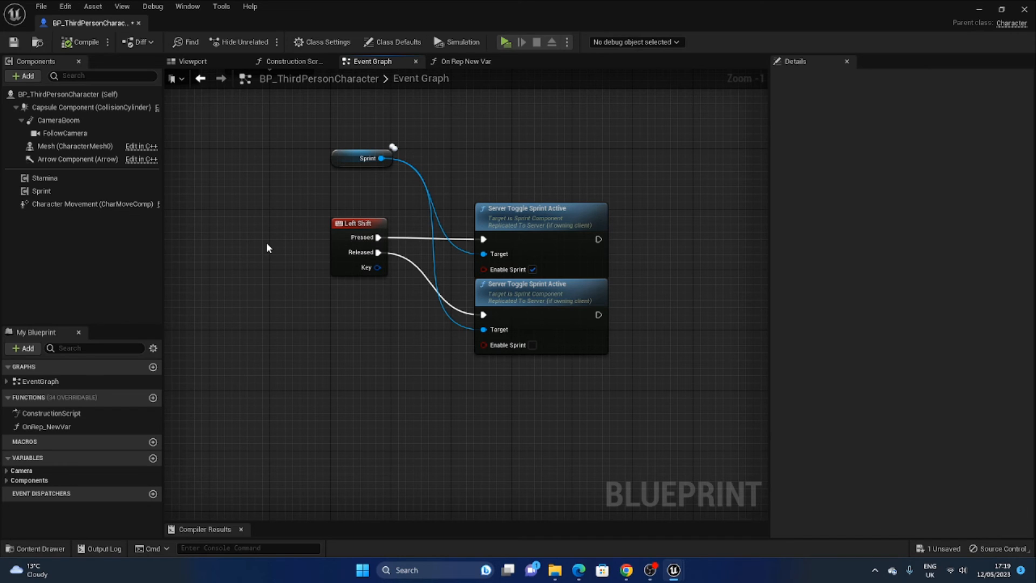
mouse_move(280, 344)
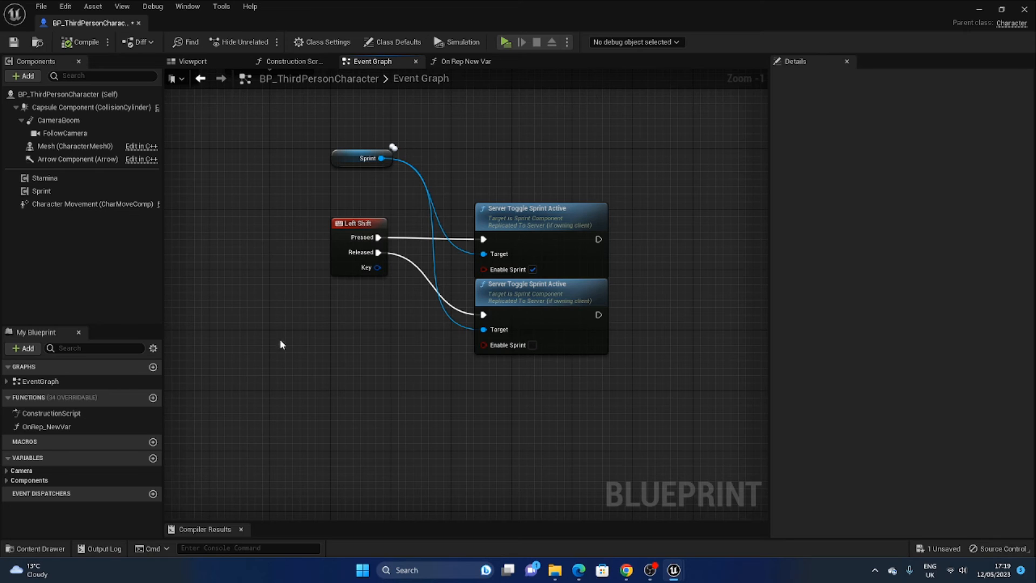
Delete the OnRep_NewVar function from My Blueprint and save BP_ThirdPersonCharacter.
click(46, 426)
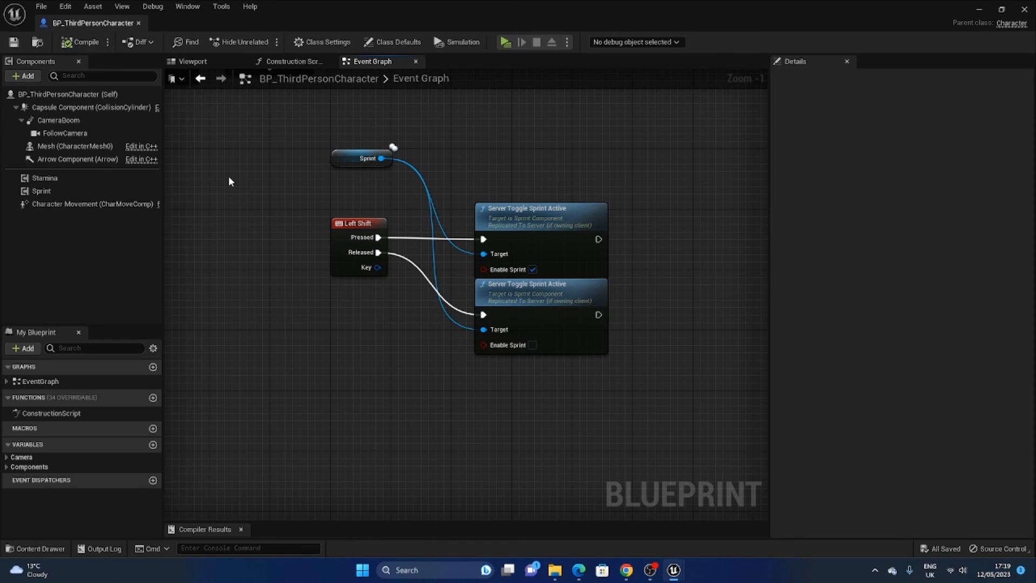
mouse_move(224, 183)
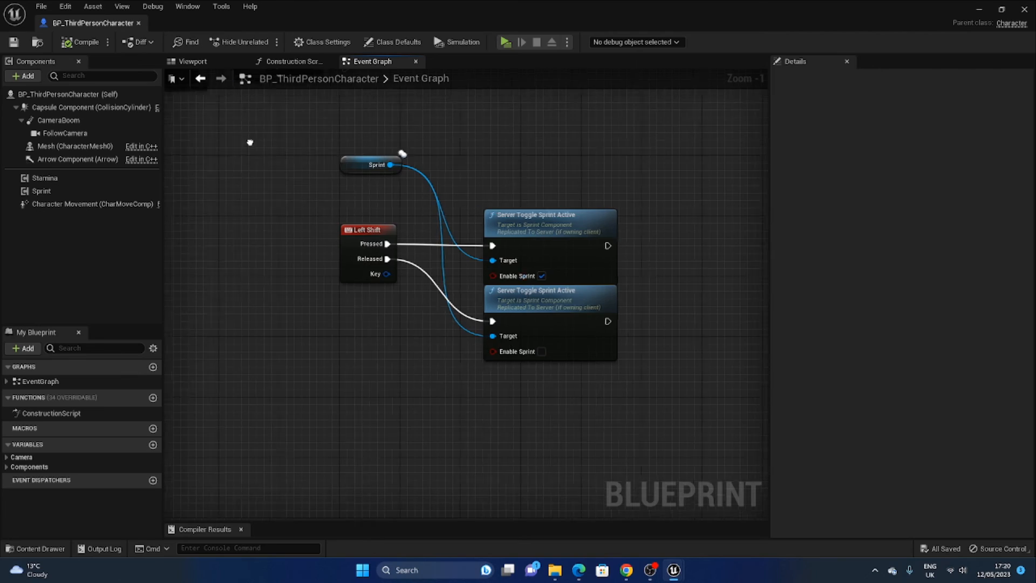
Zoom out the Event Graph to show the camera, movement and jump input nodes.
scroll(down, 3)
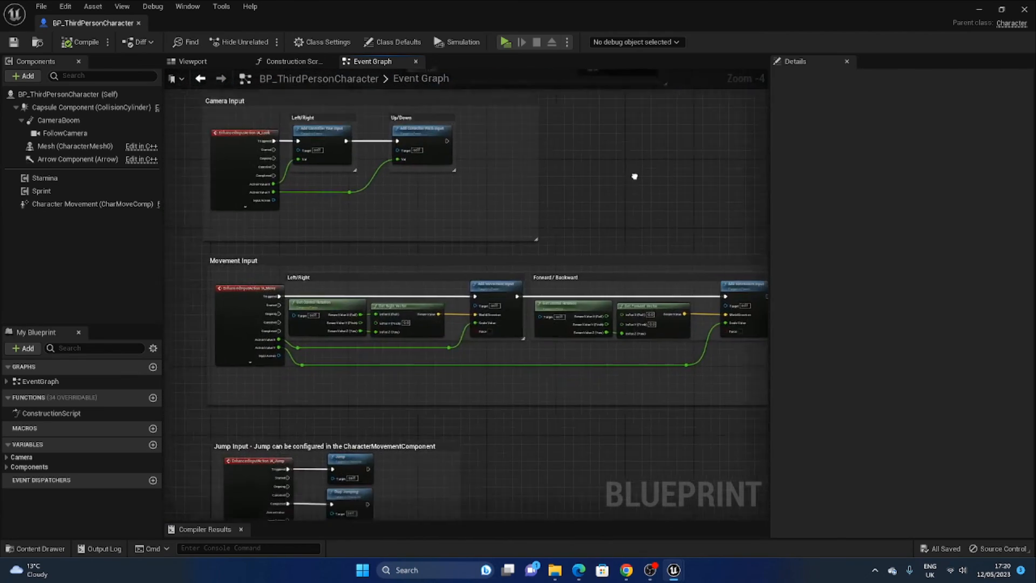
scroll(down, 3)
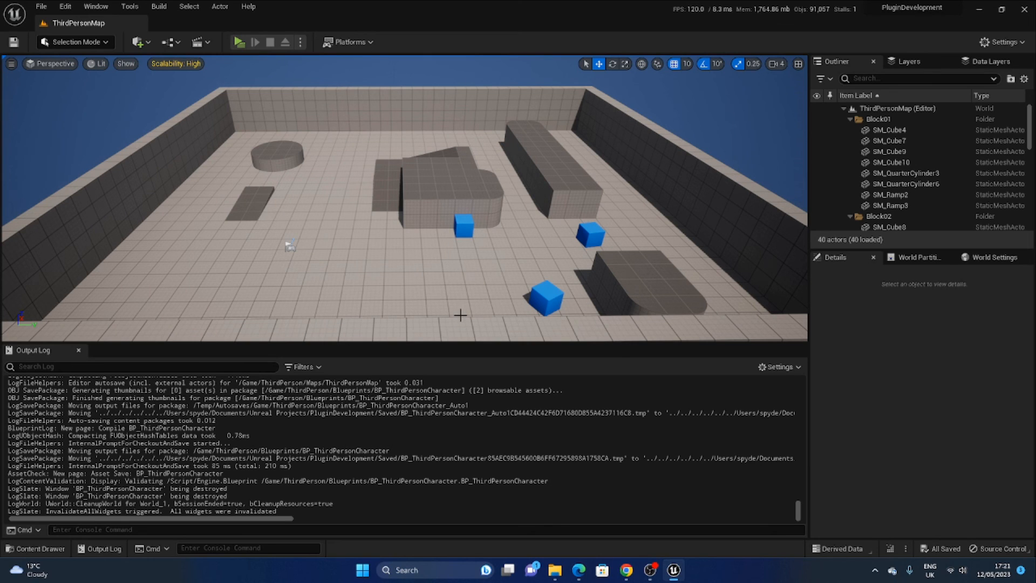
mouse_move(438, 271)
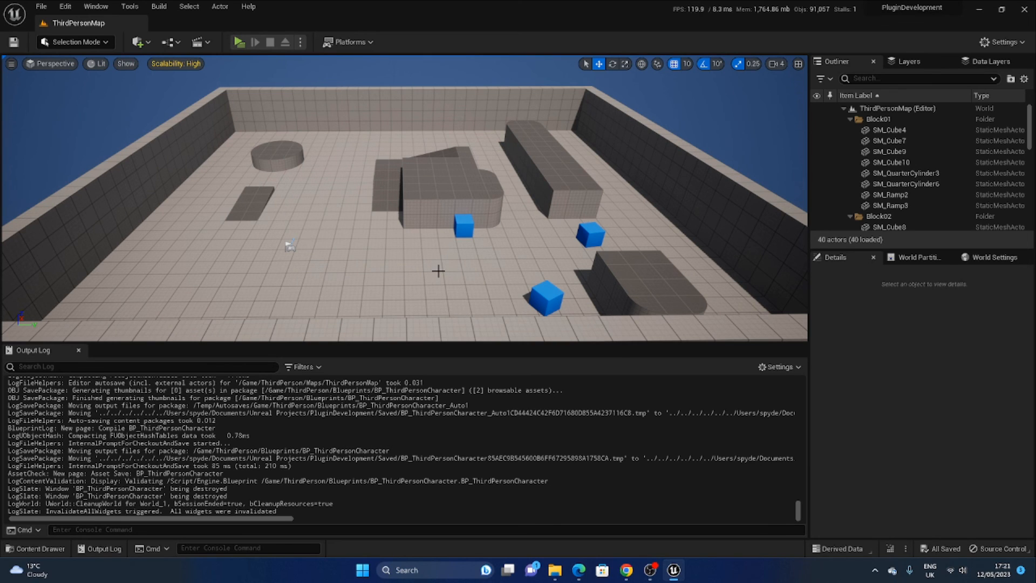